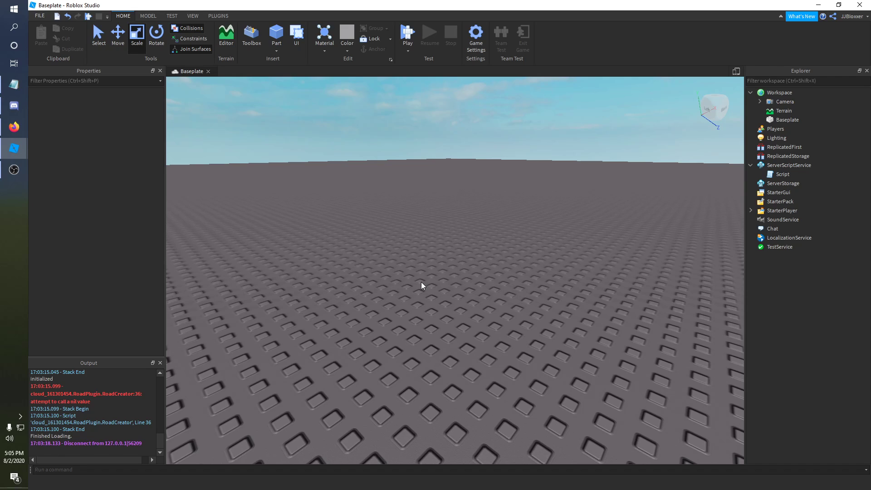
{"action": "mouse_move", "coordinate": [408, 289]}
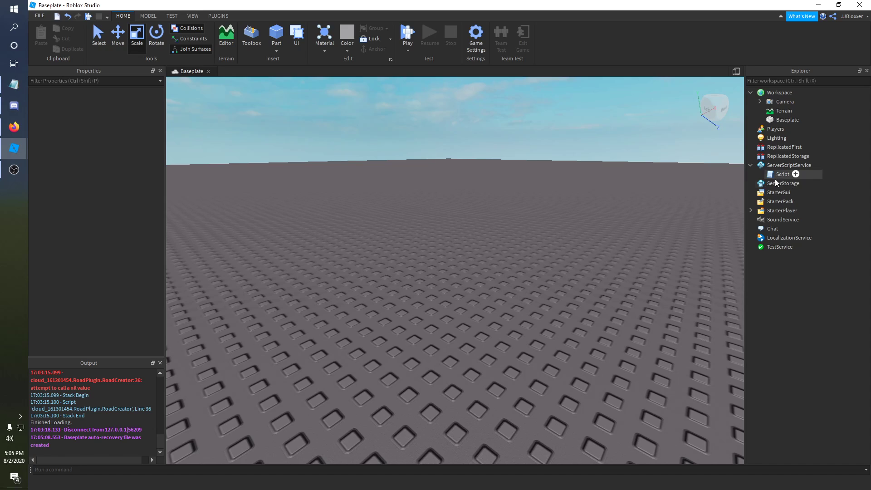
{"action": "mouse_move", "coordinate": [793, 183]}
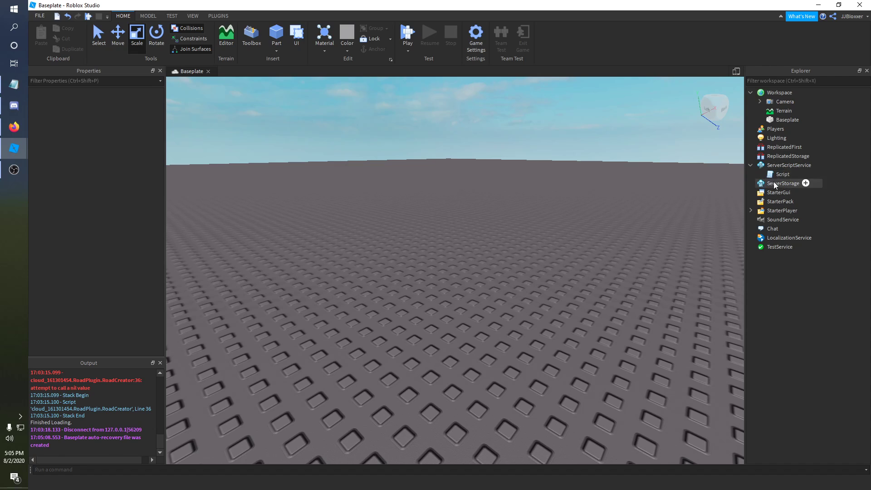
{"action": "mouse_move", "coordinate": [772, 174]}
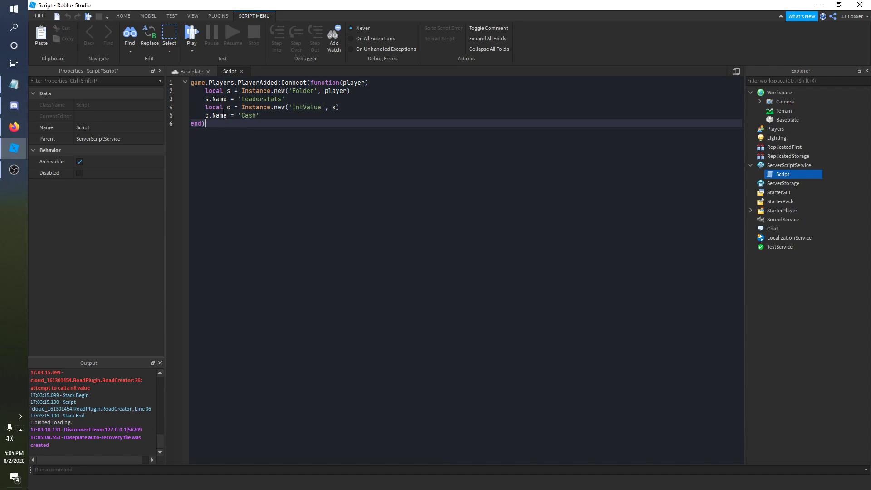
Step: Start a playtest and confirm the leaderboard lists the player with 0 Cash
{"action": "double_click", "coordinate": [248, 115]}
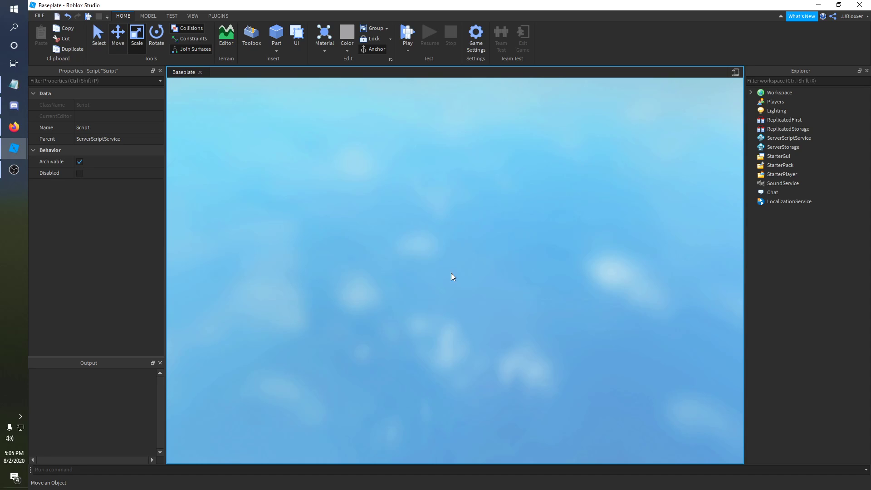
{"action": "left_click", "coordinate": [407, 35]}
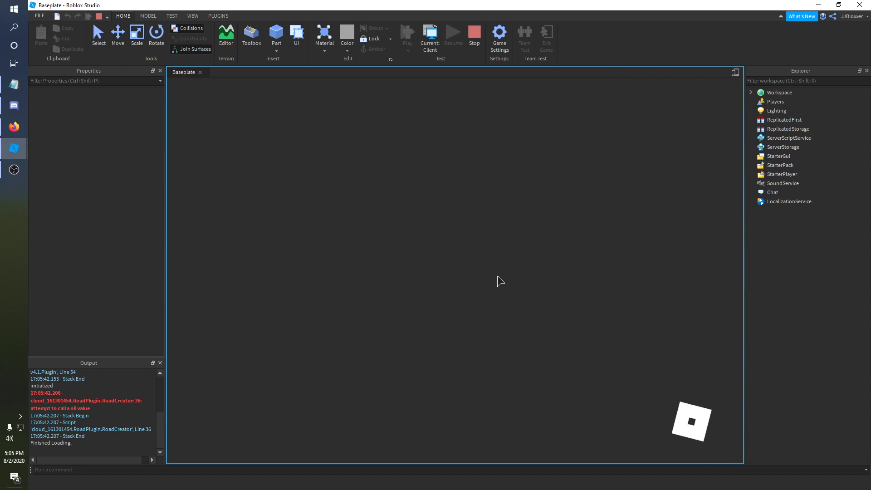
{"action": "left_click", "coordinate": [406, 35]}
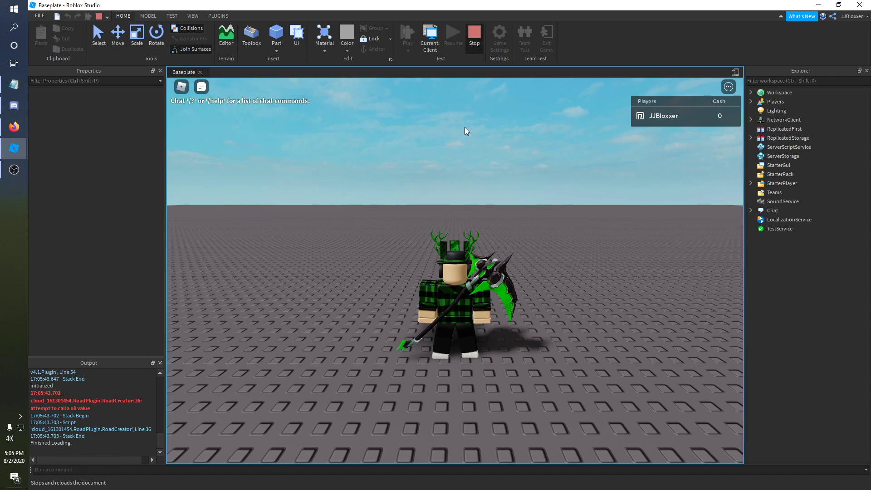
Step: Stop the playtest and return to the editable baseplate scene
{"action": "left_click", "coordinate": [474, 33]}
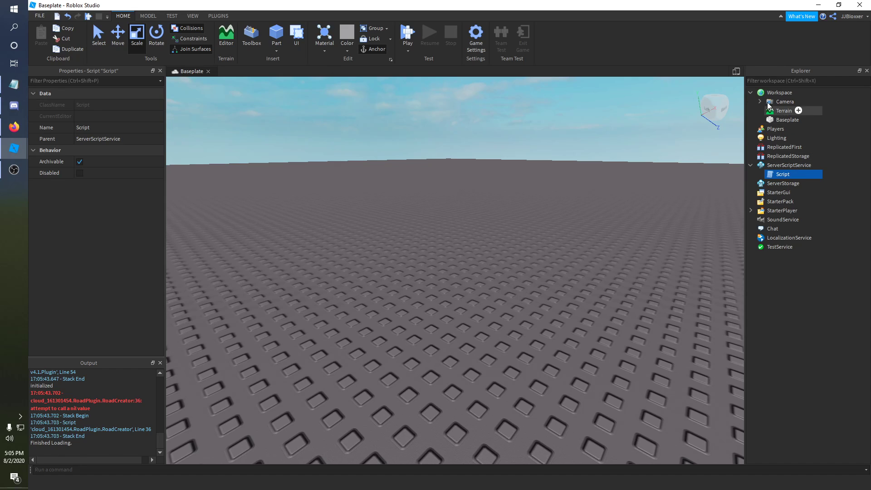
{"action": "mouse_move", "coordinate": [744, 136]}
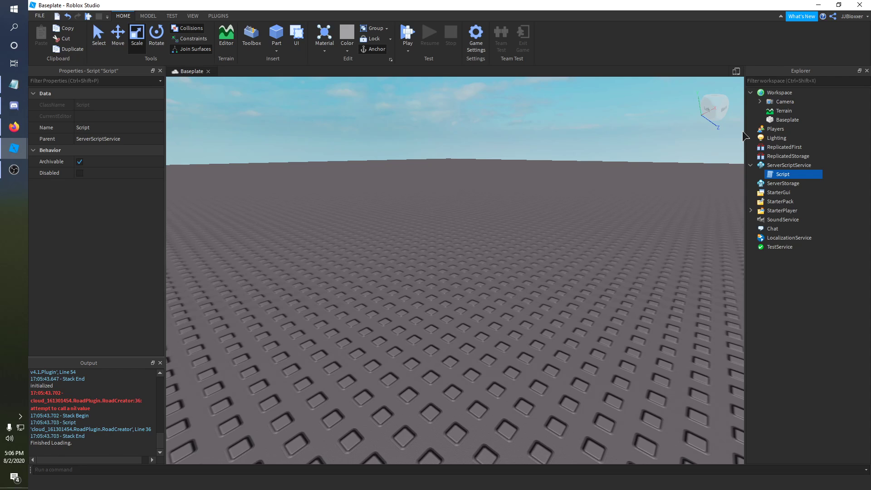
{"action": "mouse_move", "coordinate": [782, 110]}
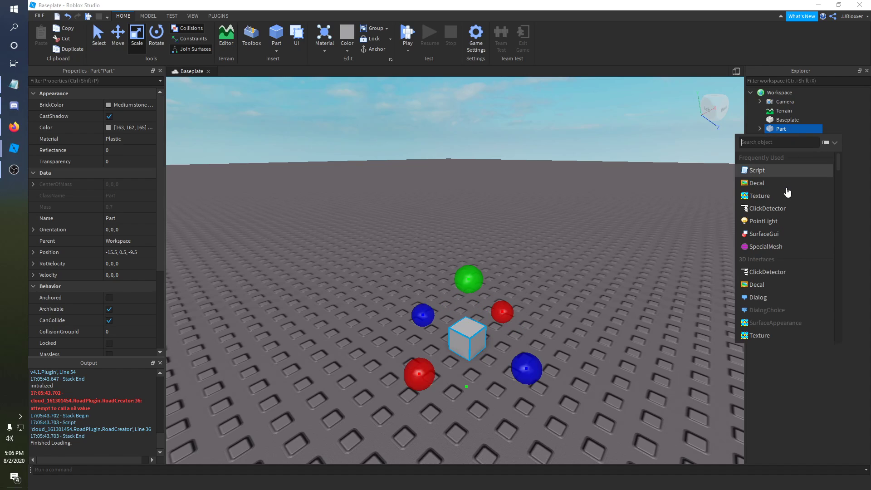
Step: Insert a ClickDetector named CD and a new Script inside the part
{"action": "left_click", "coordinate": [766, 207]}
{"action": "type", "text": "CD"}
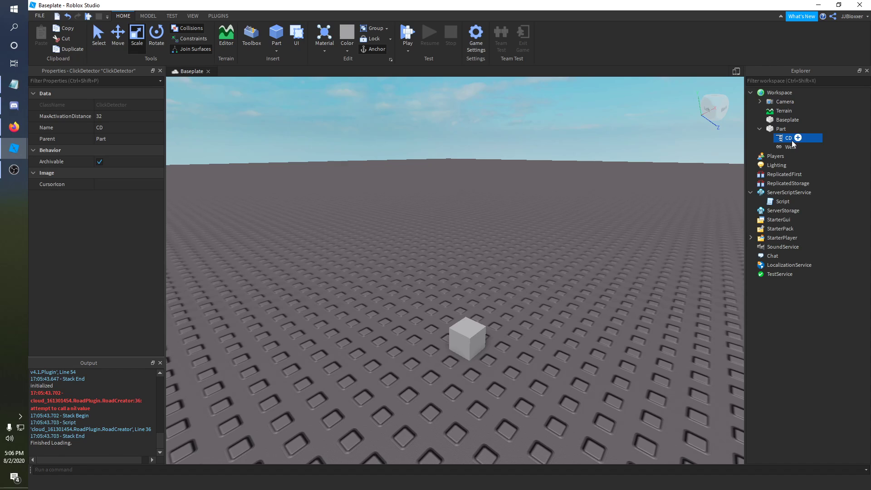
{"action": "left_click", "coordinate": [792, 128]}
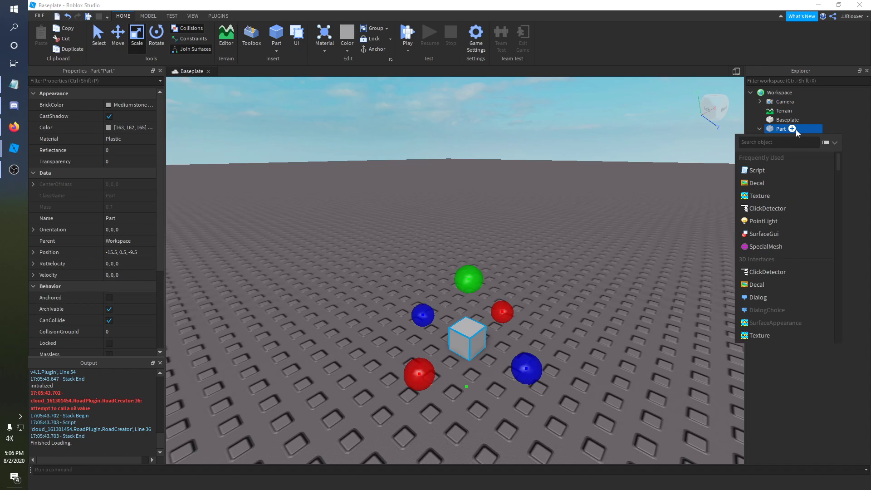
{"action": "type", "text": "sc"}
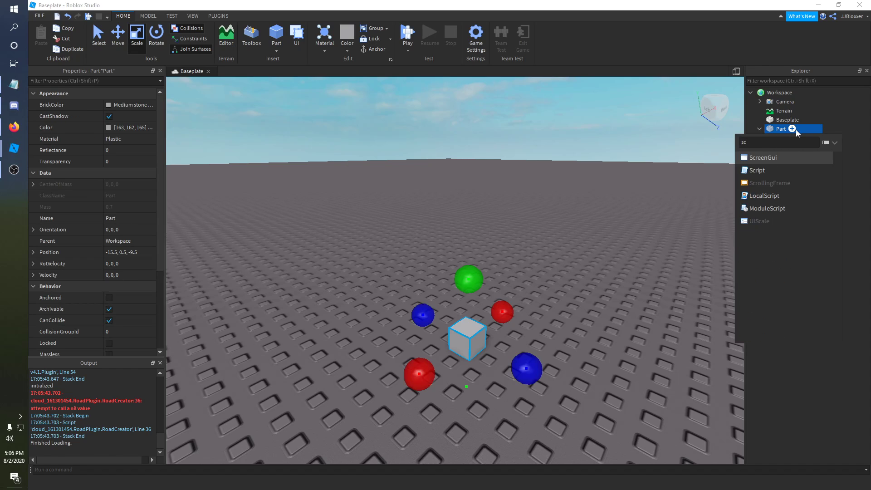
{"action": "left_click", "coordinate": [756, 170]}
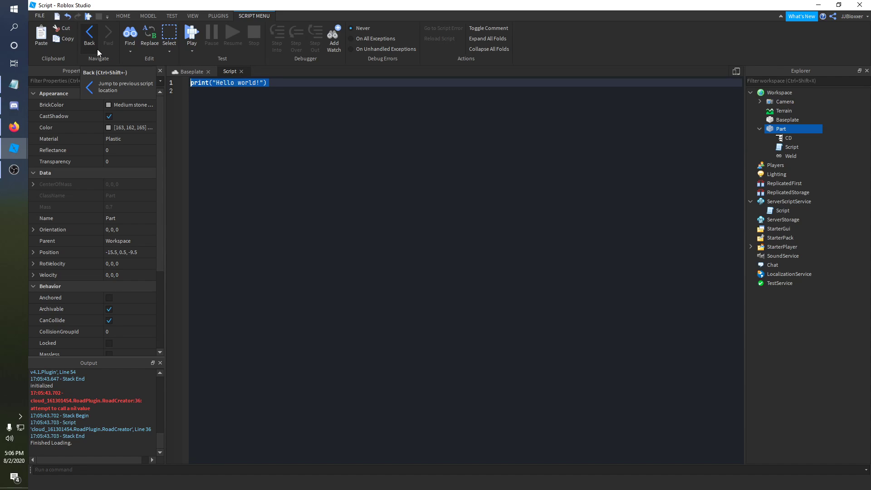
Step: Write local cd = script.Parent.CD and connect cd.MouseClick to a function taking player
{"action": "type", "text": "local cd"}
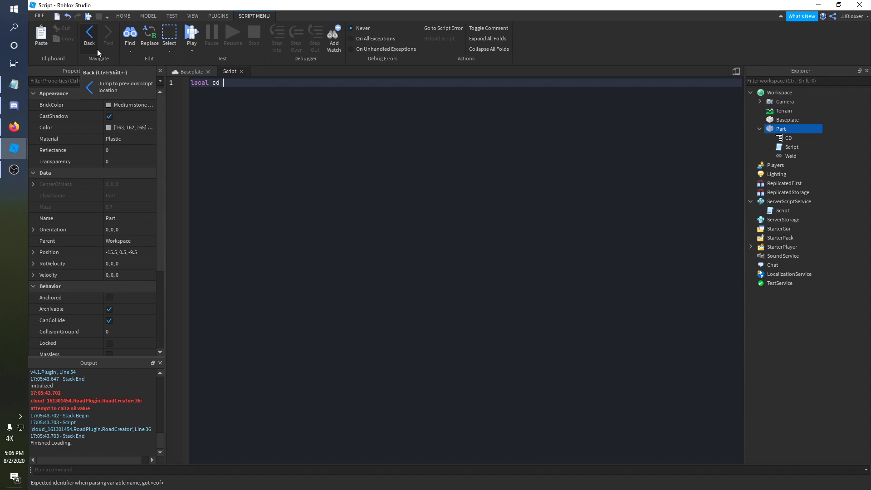
{"action": "type", "text": "= script.p"}
{"action": "type", "text": "cd"}
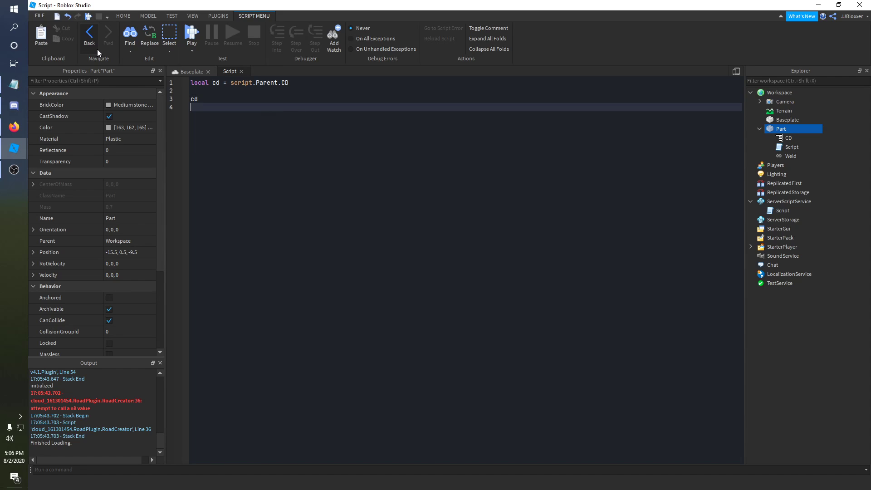
{"action": "type", "text": ".MouseClick:Connect("}
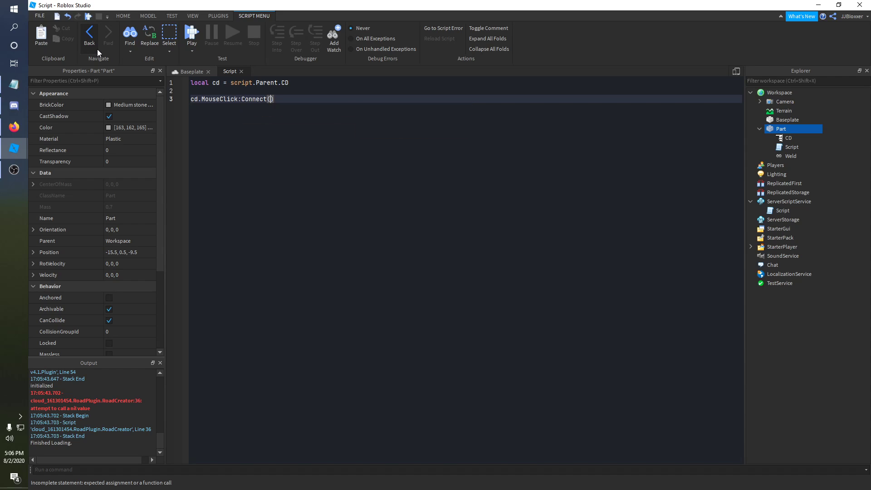
{"action": "type", "text": "function("}
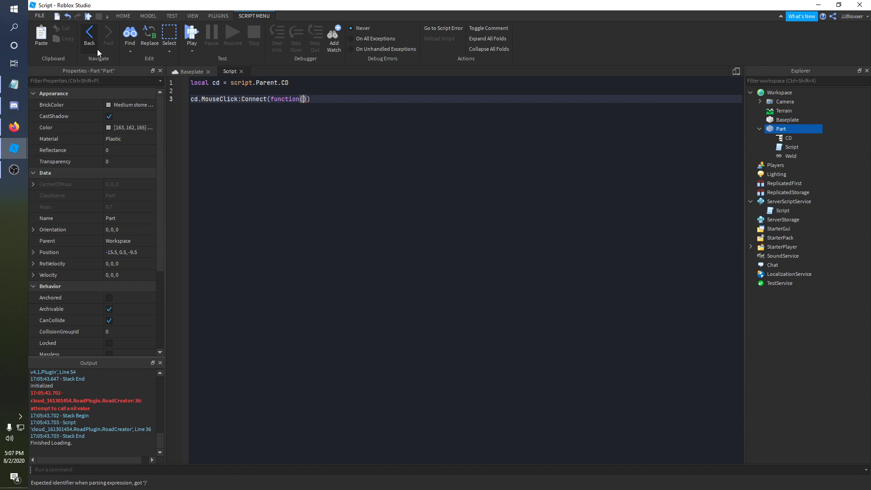
{"action": "type", "text": "player"}
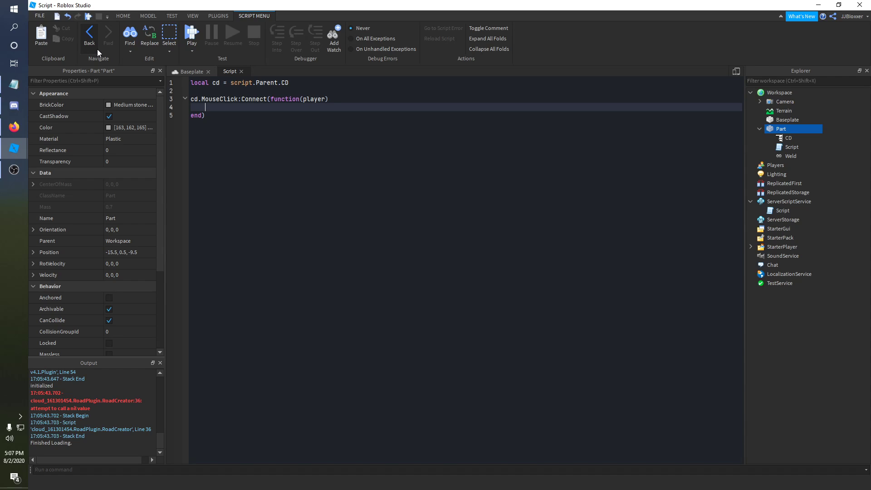
{"action": "mouse_move", "coordinate": [11, 5]}
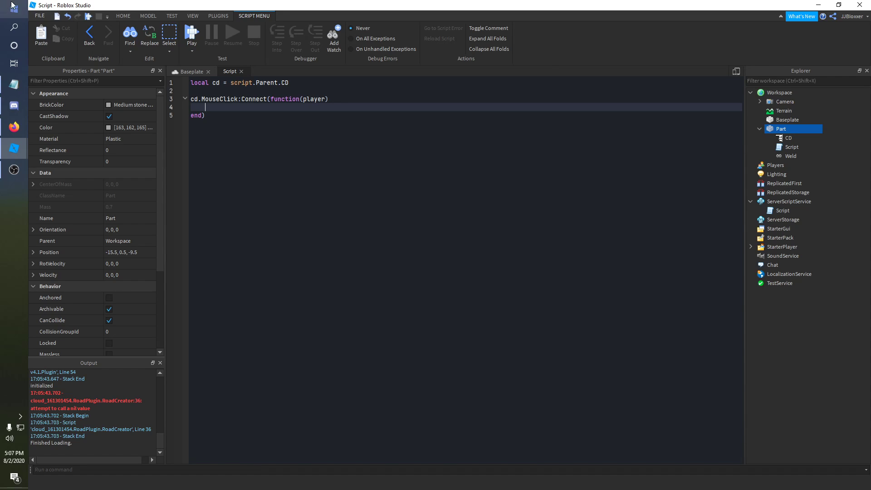
Step: Make the handler print player.Name inside the MouseClick function
{"action": "double_click", "coordinate": [315, 98]}
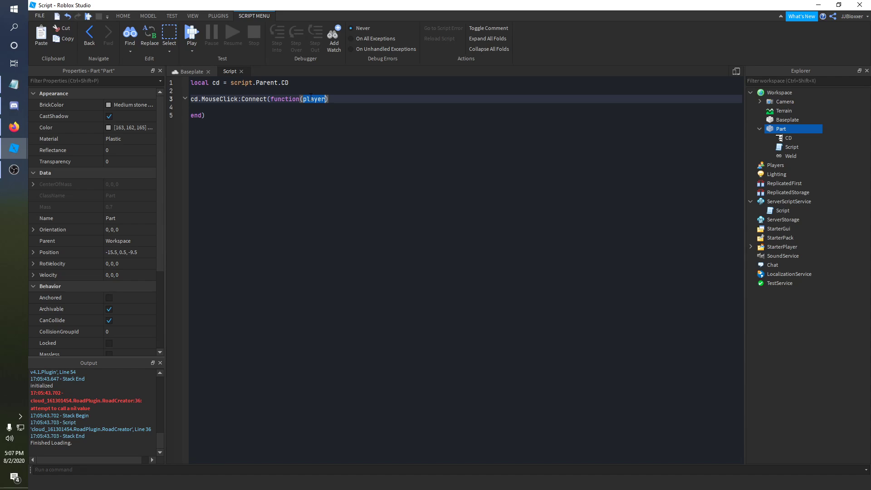
{"action": "type", "text": "p"}
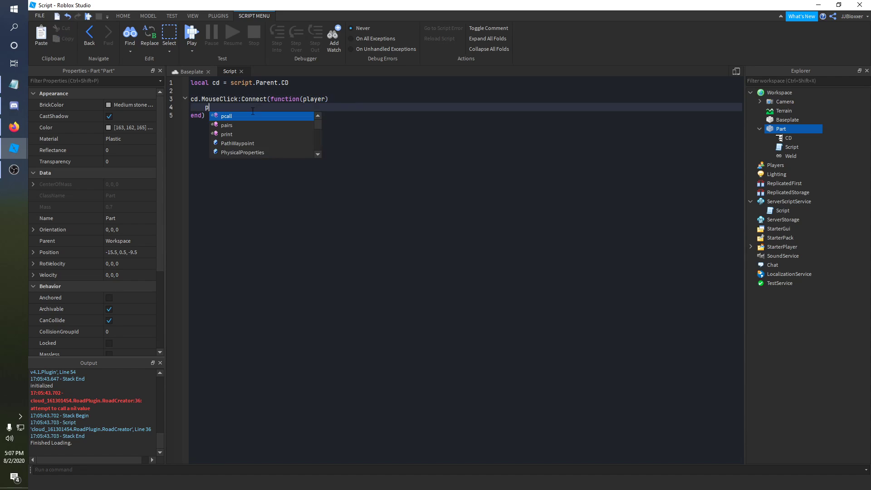
{"action": "type", "text": "rint(pla"}
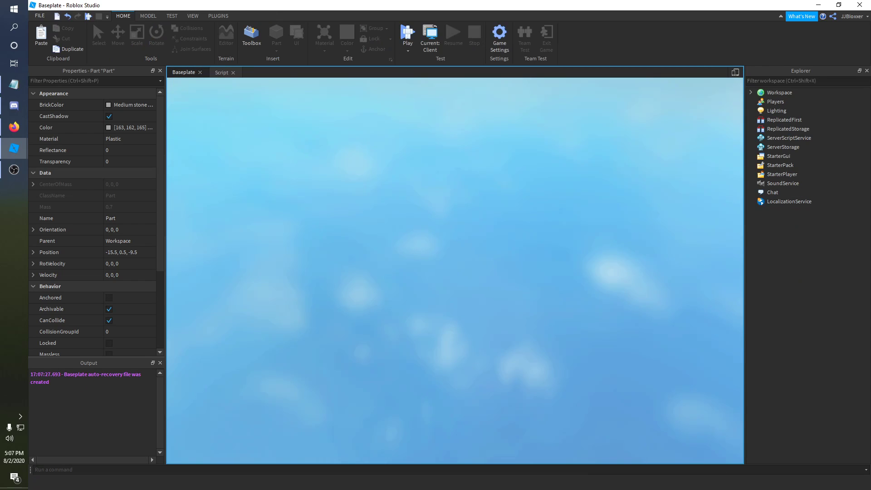
Step: Playtest, click the part to print the player's name, then stop the test
{"action": "left_click", "coordinate": [406, 35]}
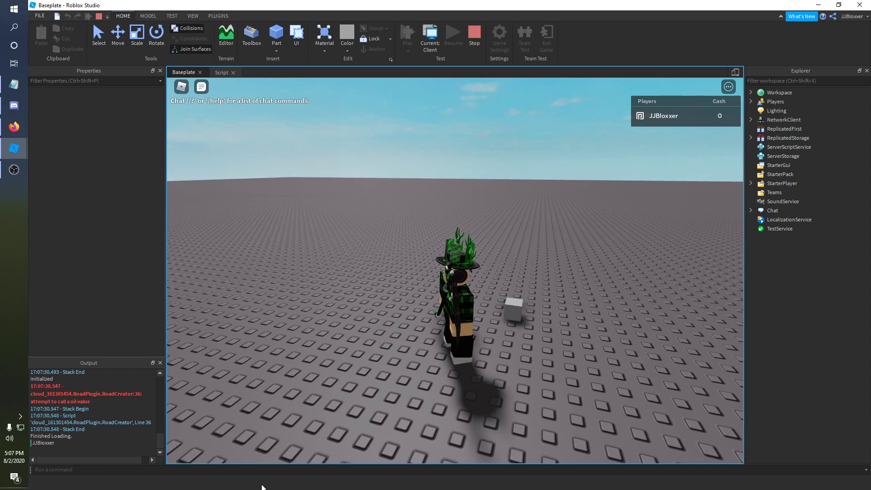
{"action": "left_click", "coordinate": [473, 34]}
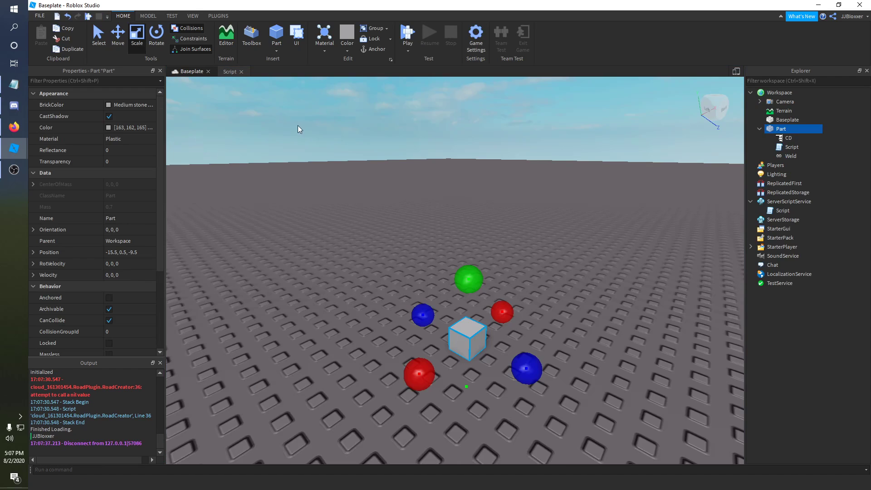
Step: Add locals ls = player:FindFirstChild('leaderstats') and cash = ls:FindFirstChild('Cash') to the handler
{"action": "left_click", "coordinate": [228, 71]}
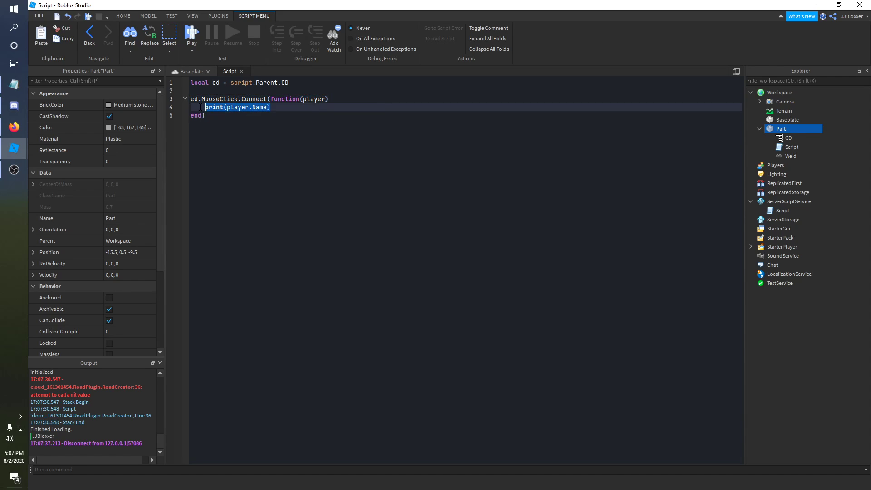
{"action": "type", "text": "loca"}
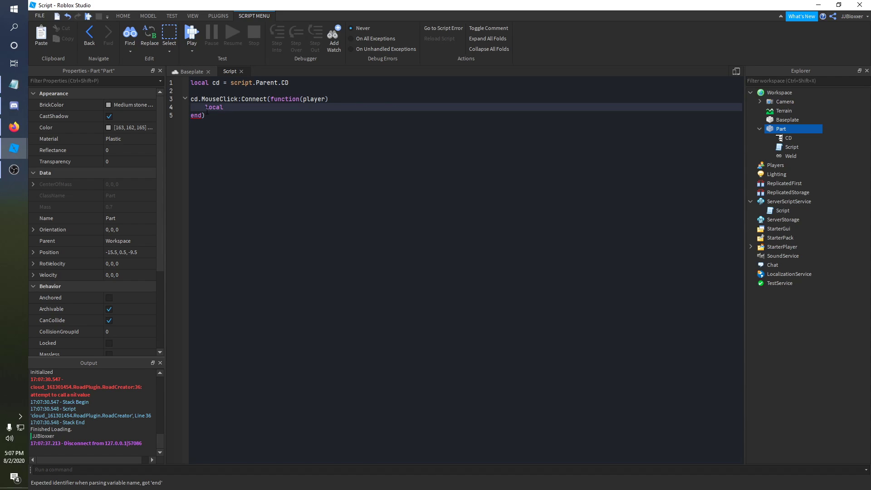
{"action": "type", "text": "ls ="}
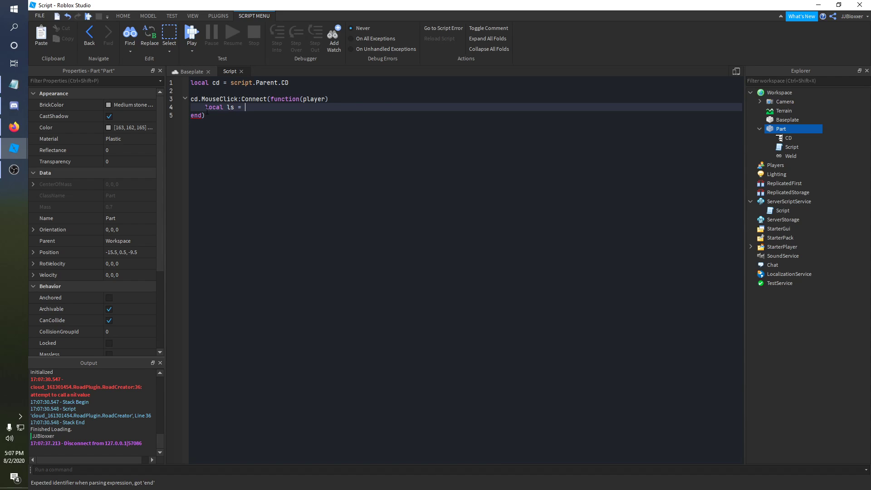
{"action": "type", "text": "player"}
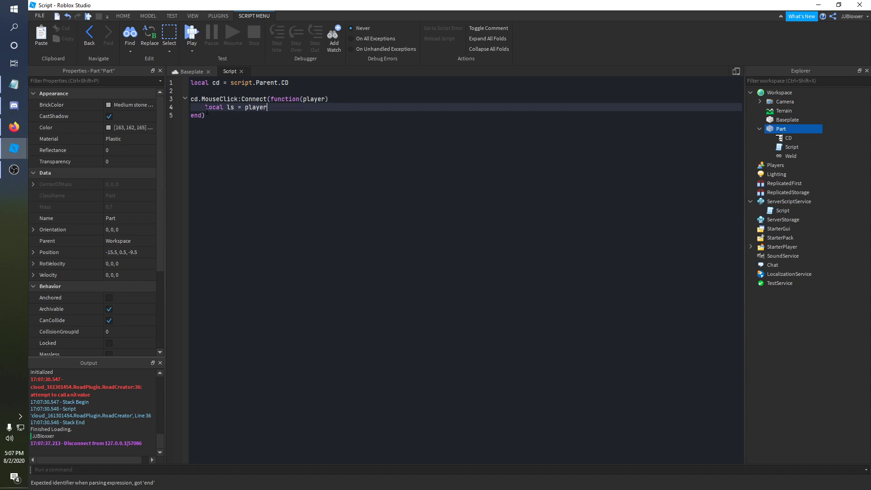
{"action": "type", "text": ":FindFirstChild('l"}
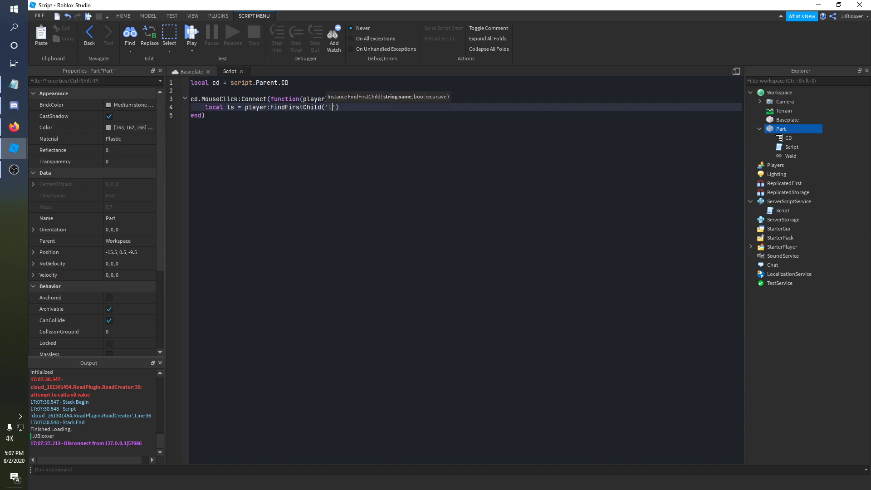
{"action": "type", "text": "eaderstats"}
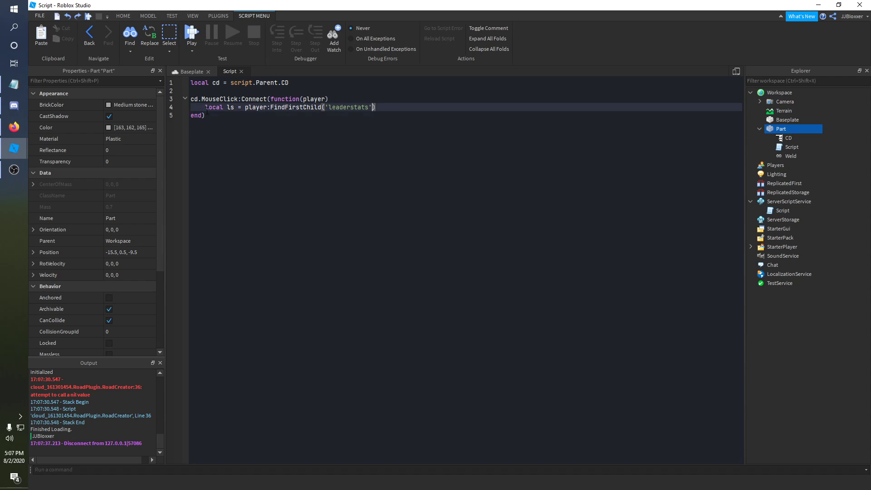
{"action": "key", "text": "enter"}
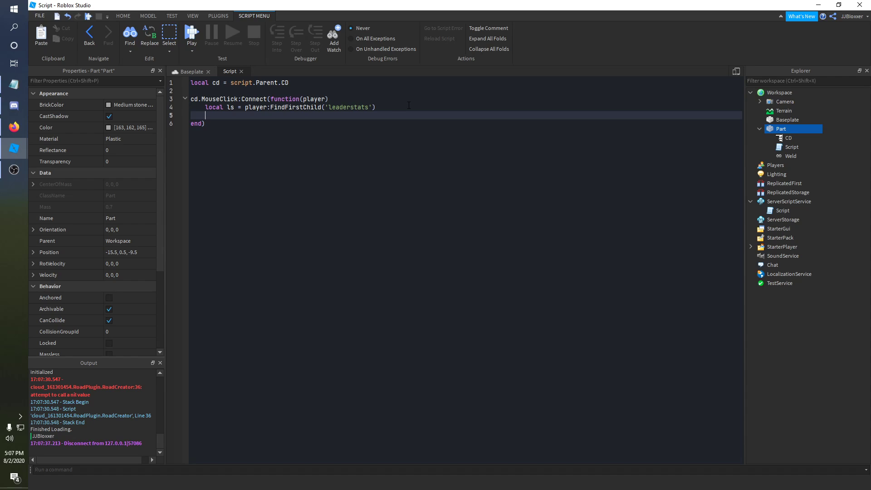
{"action": "type", "text": "local"}
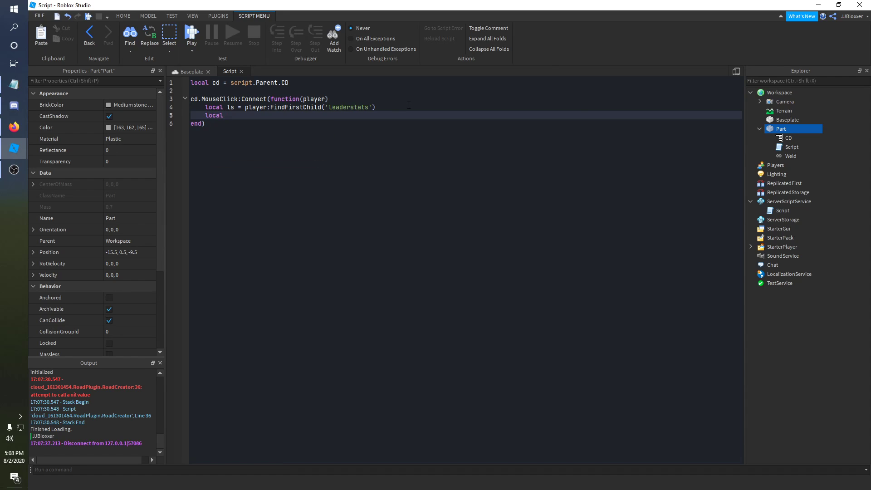
{"action": "type", "text": "cash ="}
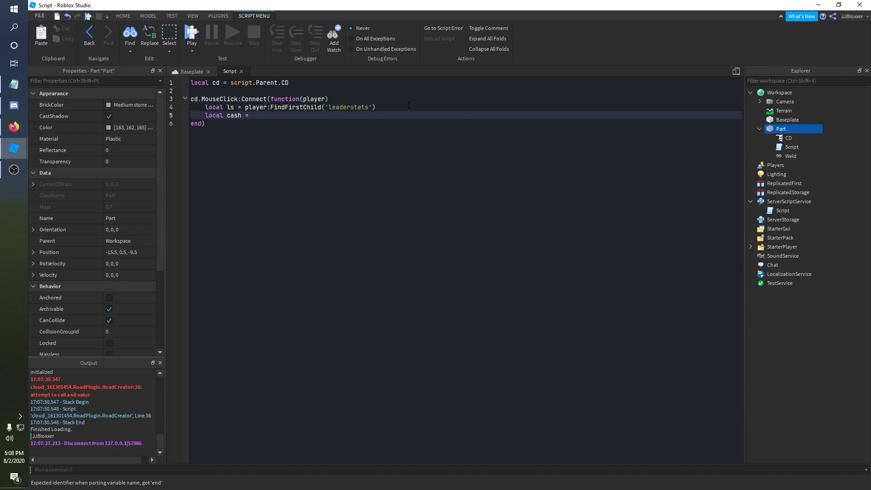
{"action": "type", "text": "ls:"}
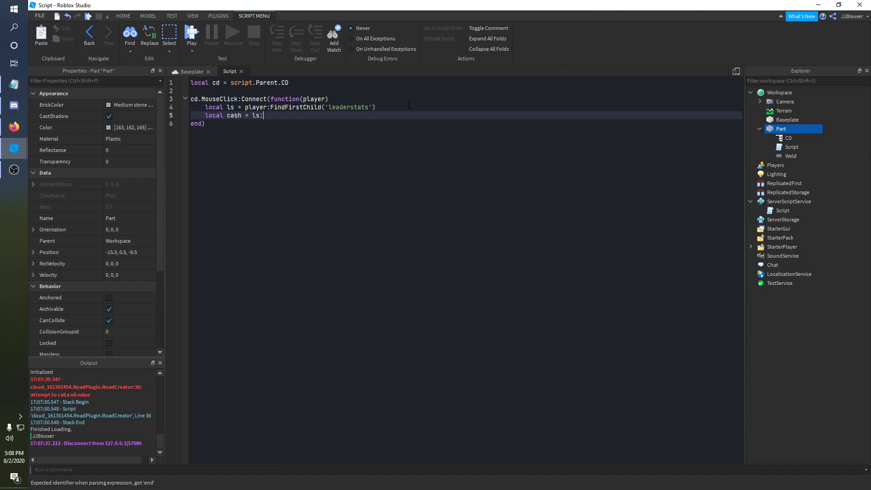
{"action": "type", "text": "FindFirst"}
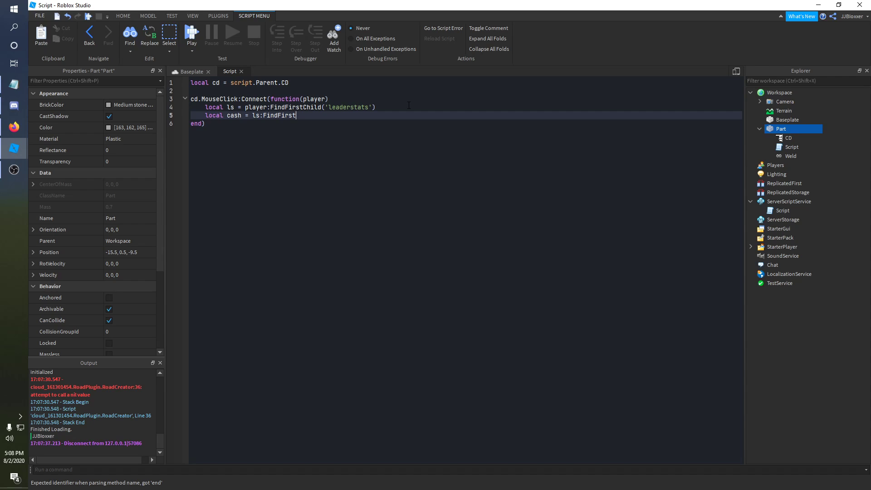
{"action": "type", "text": "Child('C'"}
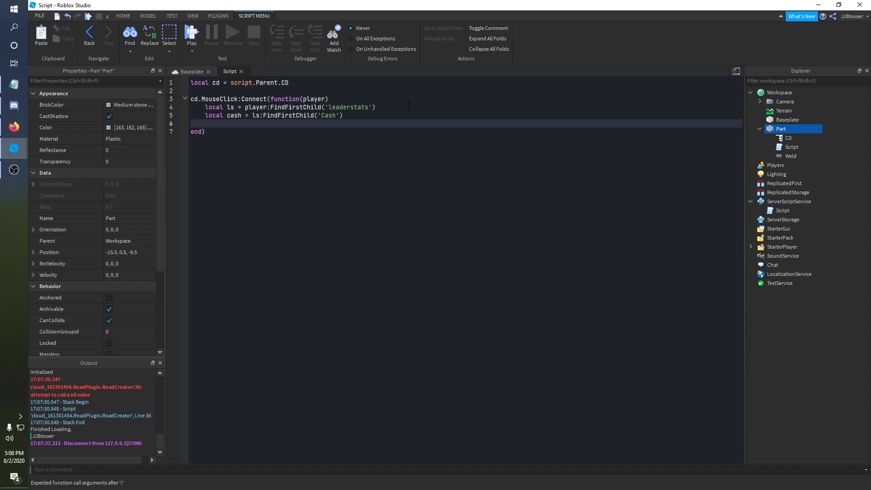
Step: Add an 'if ls and cash then' block setting cash.Value = cash.Value + 5
{"action": "left_click", "coordinate": [207, 122]}
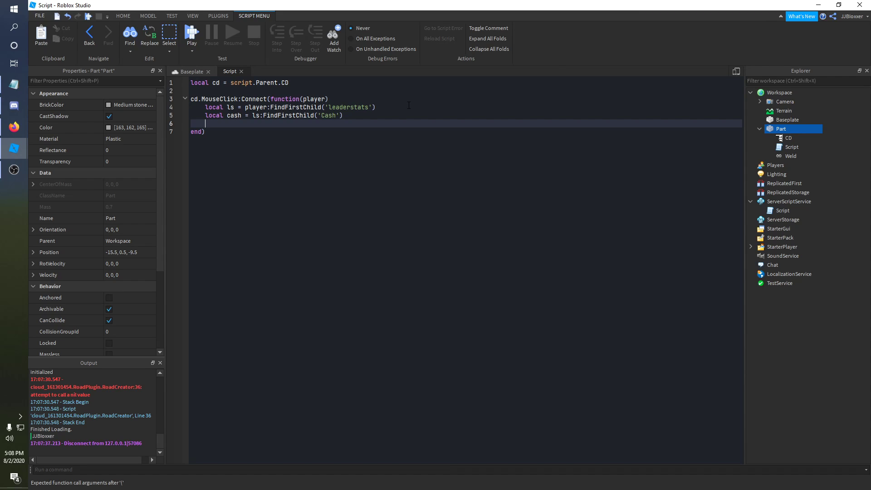
{"action": "type", "text": "if"}
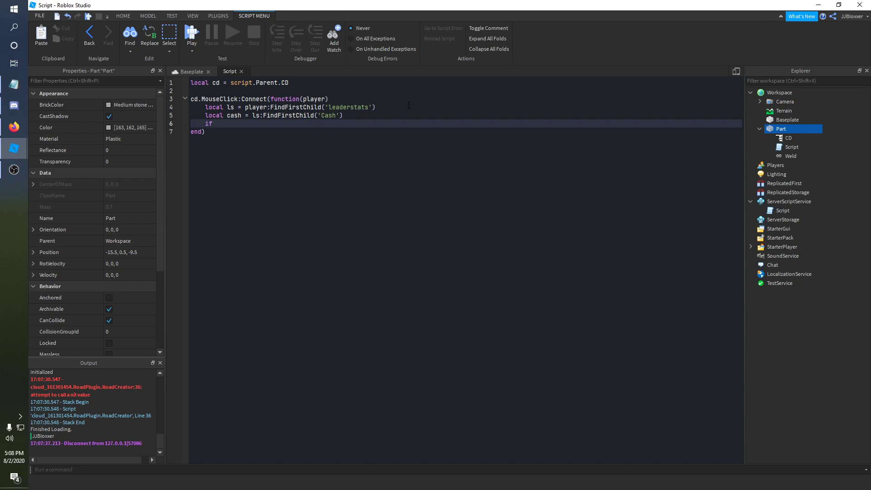
{"action": "type", "text": "ls"}
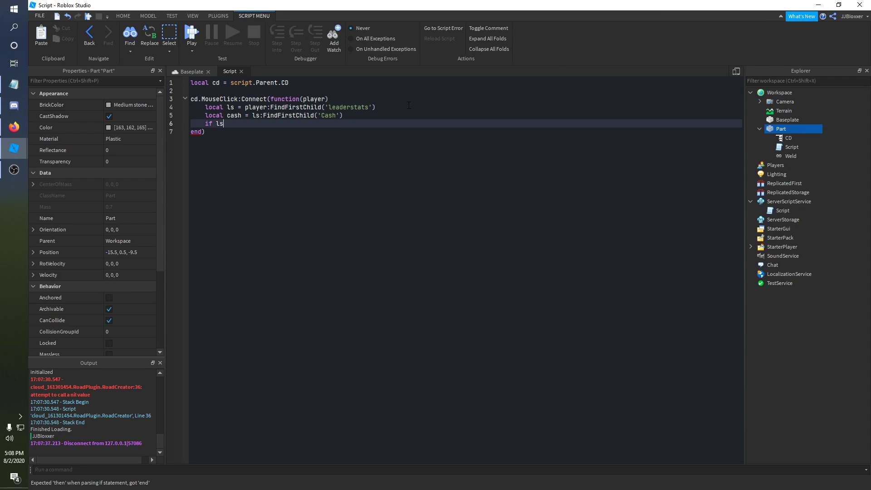
{"action": "type", "text": "adn"}
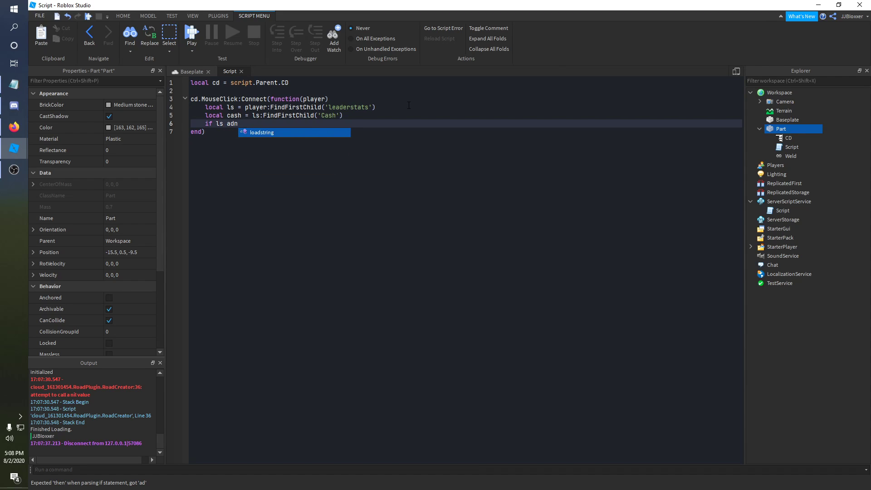
{"action": "type", "text": "and cash the"}
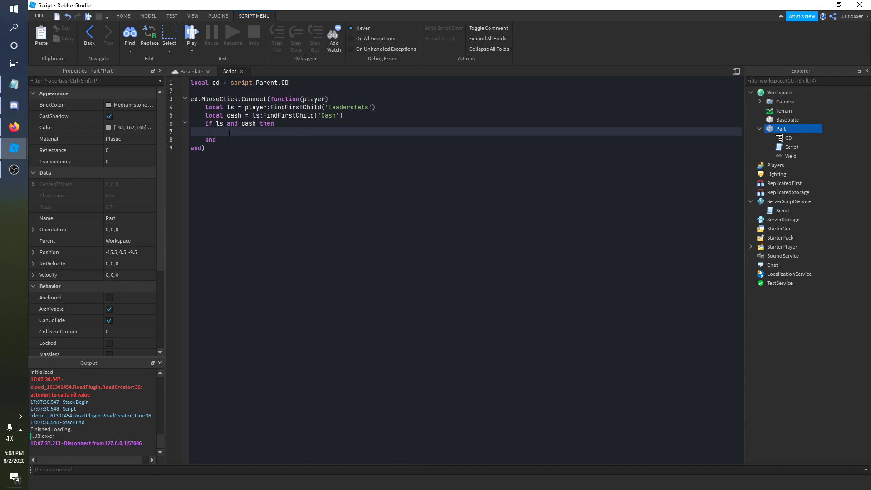
{"action": "type", "text": "c"}
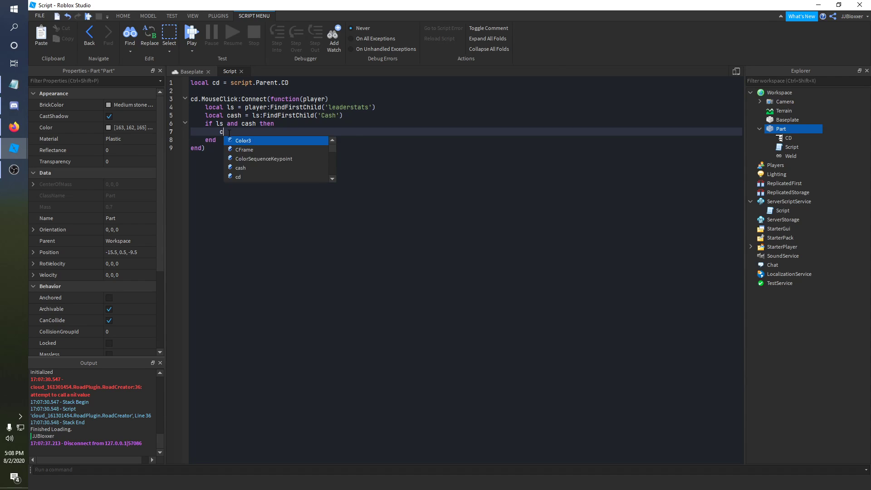
{"action": "type", "text": "ash.Value"}
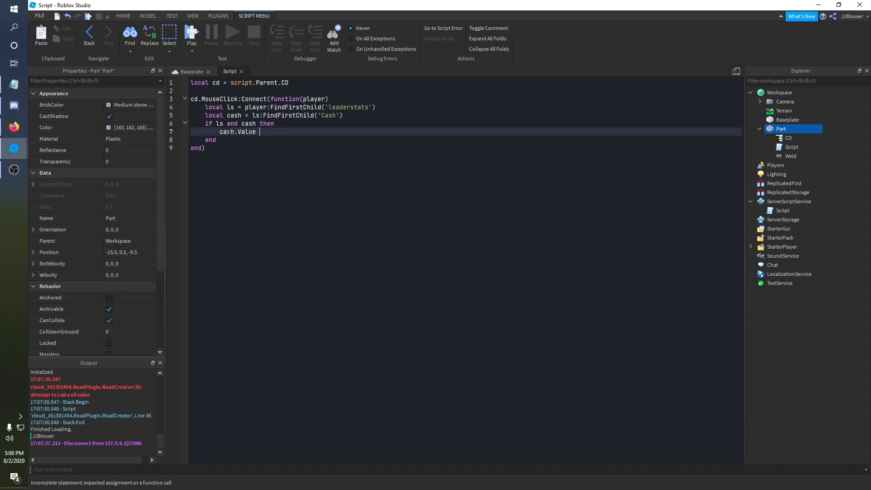
{"action": "type", "text": "= cash."}
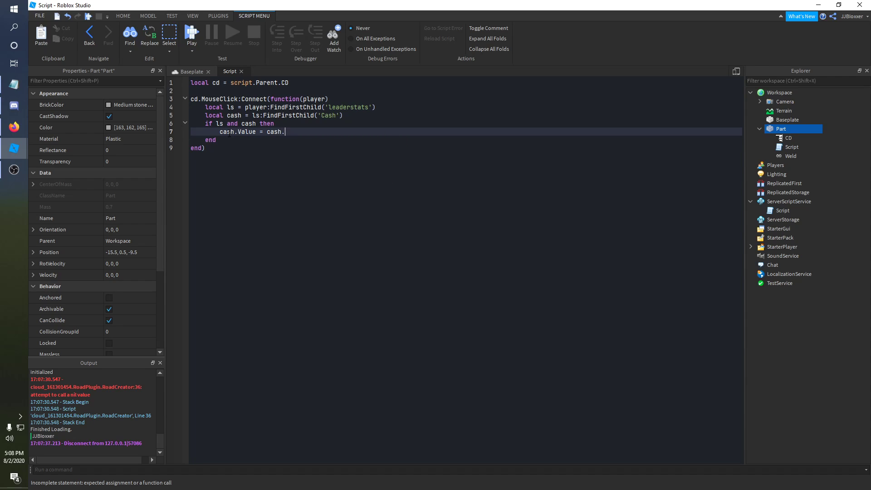
{"action": "type", "text": "Value +"}
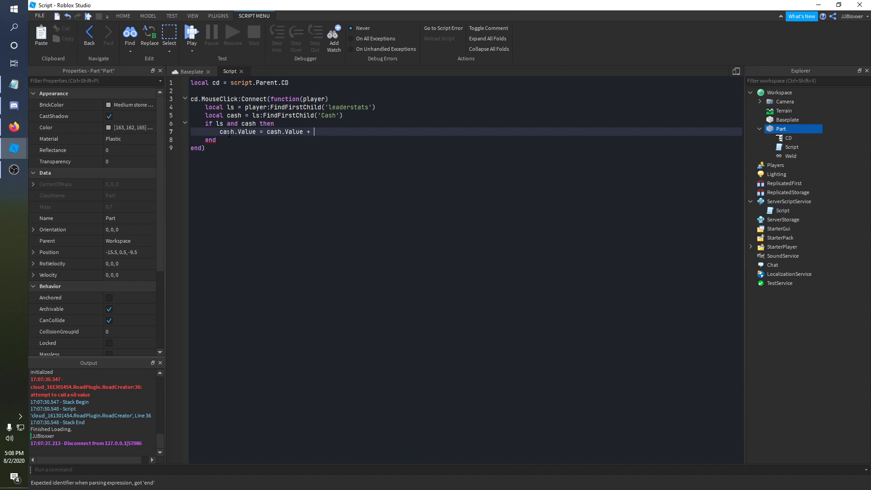
{"action": "type", "text": "5"}
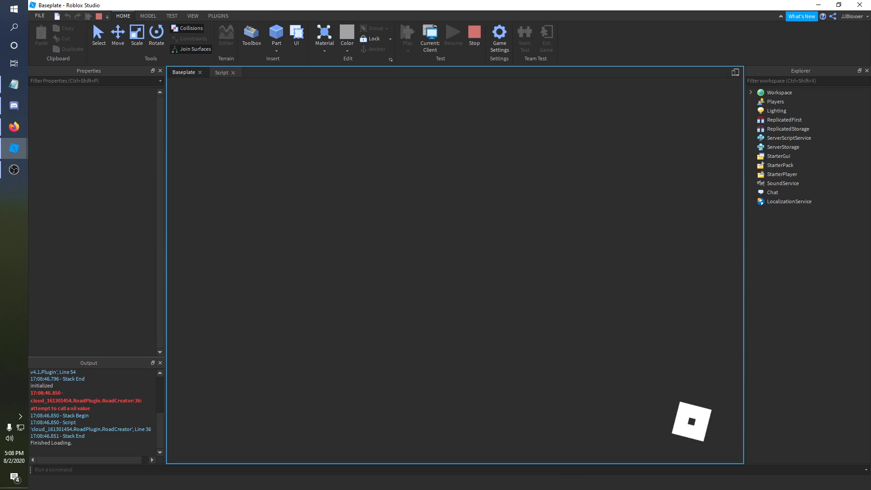
Step: Start a playtest and click the part to collect Cash in-game
{"action": "left_click", "coordinate": [407, 33]}
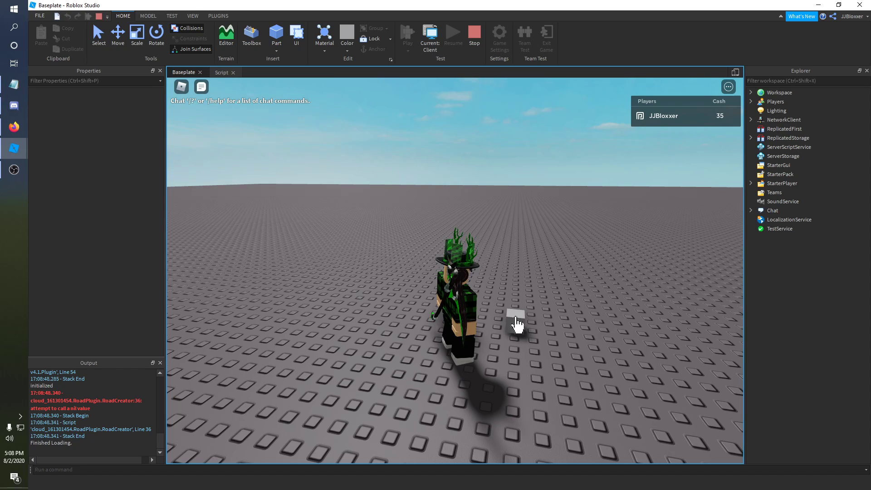
{"action": "left_click", "coordinate": [453, 36]}
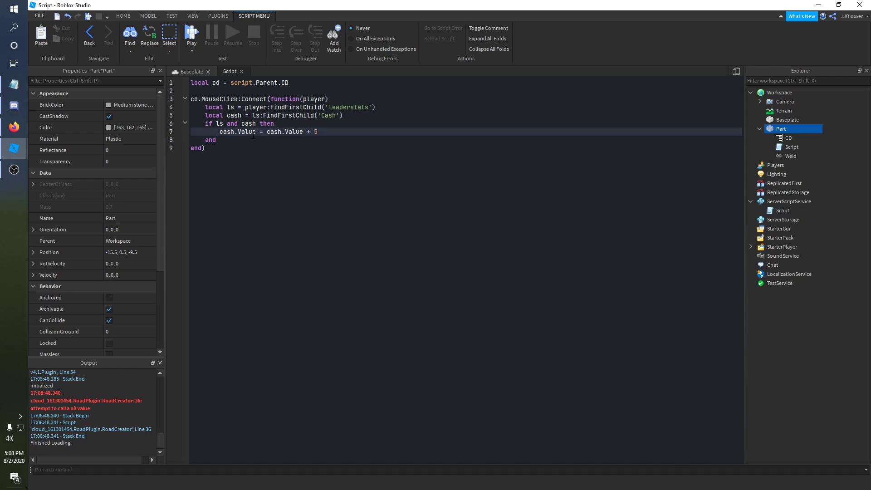
Step: Declare local db = false and change the condition to 'if not db and ls and cash'
{"action": "left_click", "coordinate": [243, 91]}
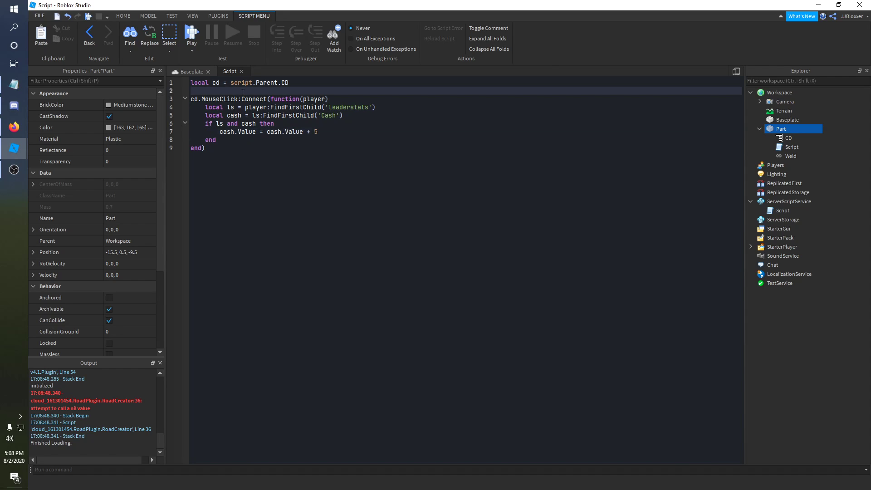
{"action": "type", "text": "local db"}
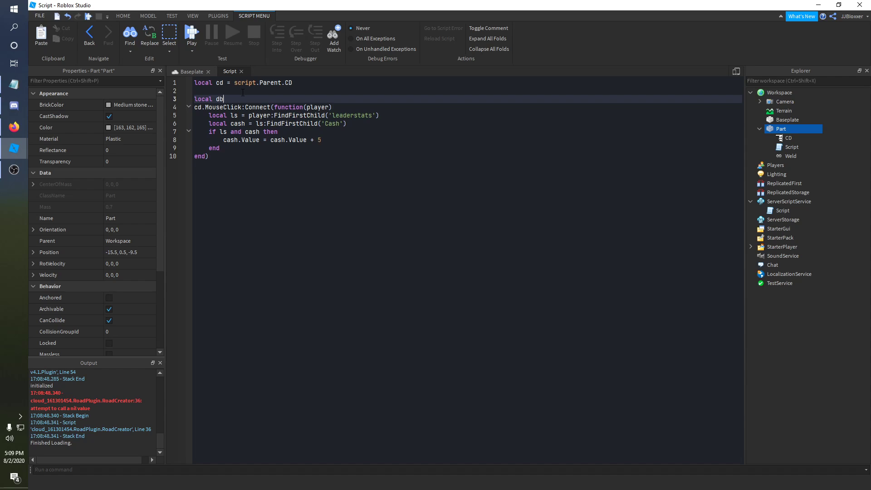
{"action": "type", "text": "= false"}
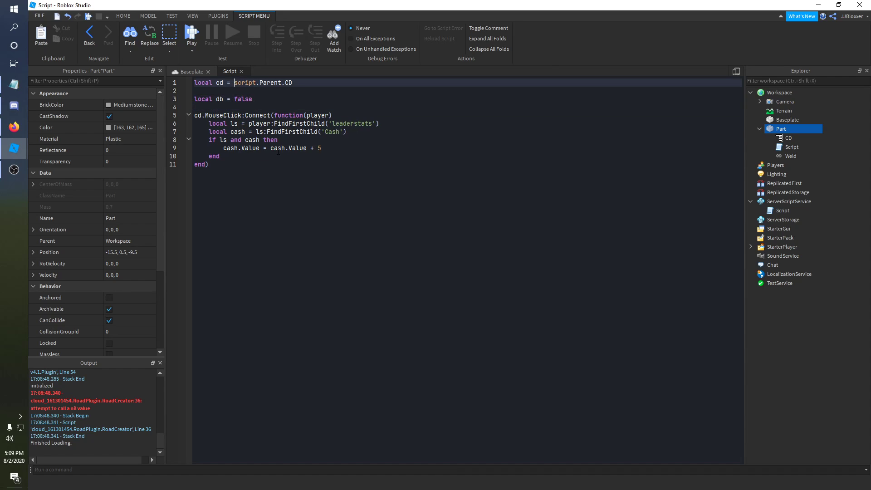
{"action": "left_click", "coordinate": [276, 148]}
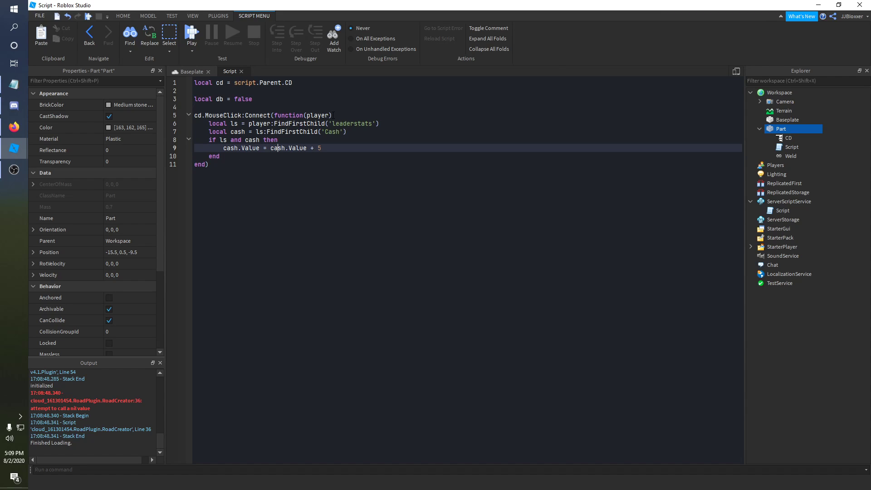
{"action": "type", "text": "no"}
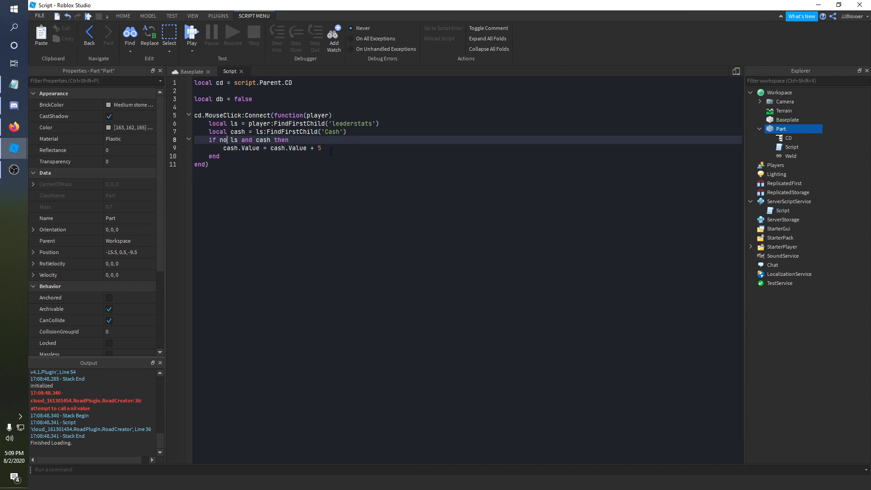
{"action": "type", "text": "t"}
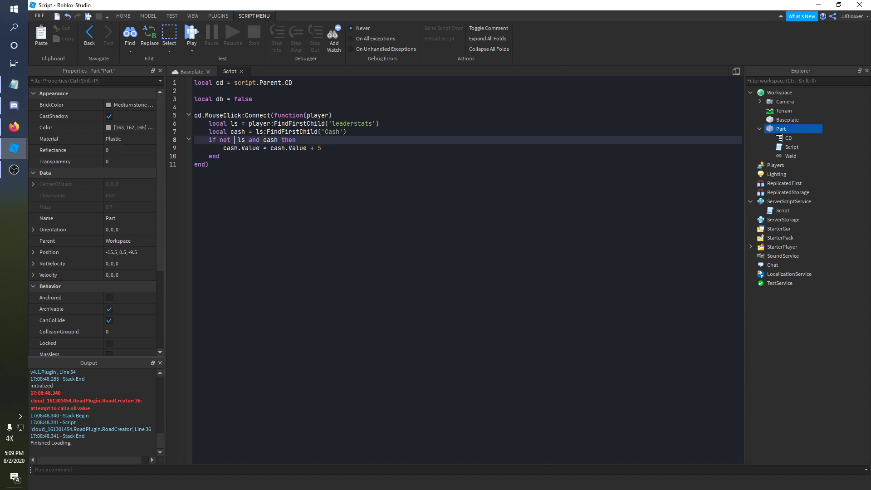
{"action": "type", "text": "db and"}
{"action": "type", "text": "db = "}
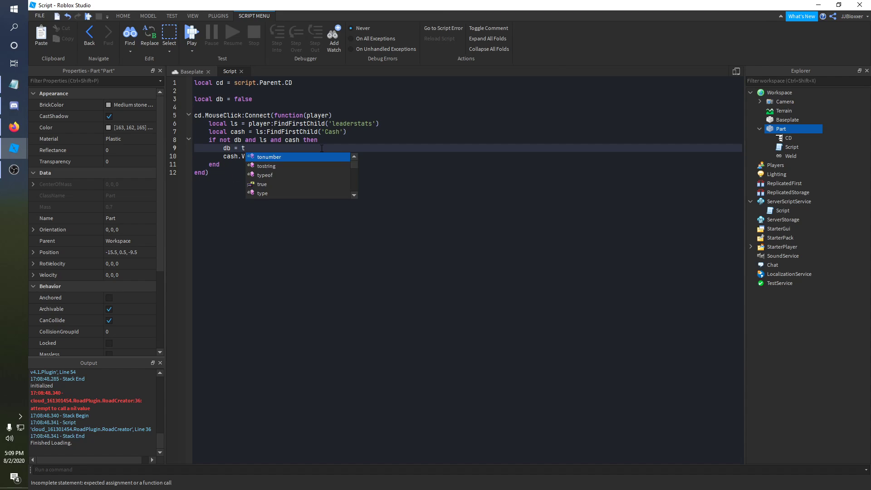
Step: Inside the block set db = true, wait(0.5), then db = false
{"action": "type", "text": "true"}
{"action": "type", "text": "wait("}
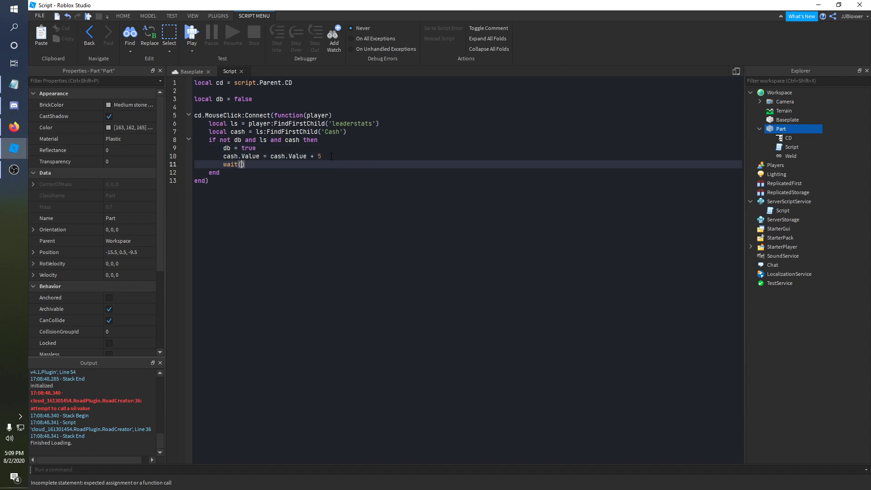
{"action": "type", "text": "0.5"}
{"action": "type", "text": "db"}
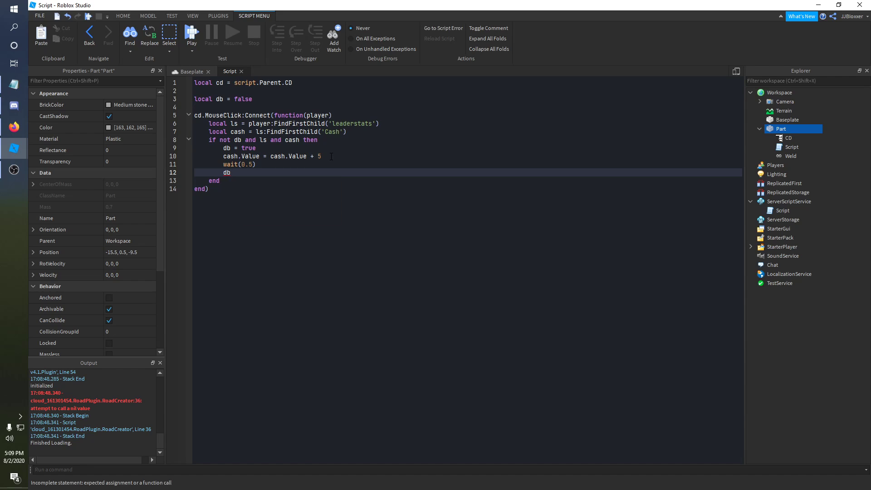
{"action": "type", "text": "= false"}
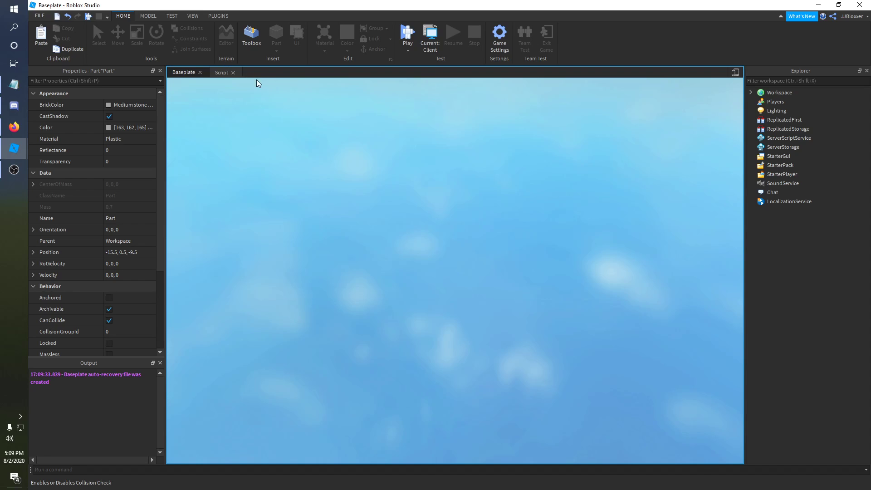
Step: Click the part repeatedly in the playtest to raise Cash to 45
{"action": "left_click", "coordinate": [407, 34]}
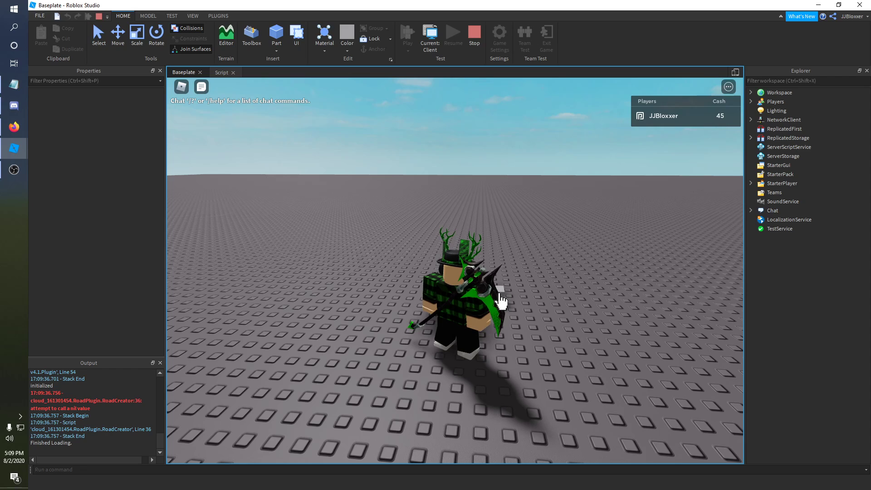
{"action": "left_click", "coordinate": [453, 35]}
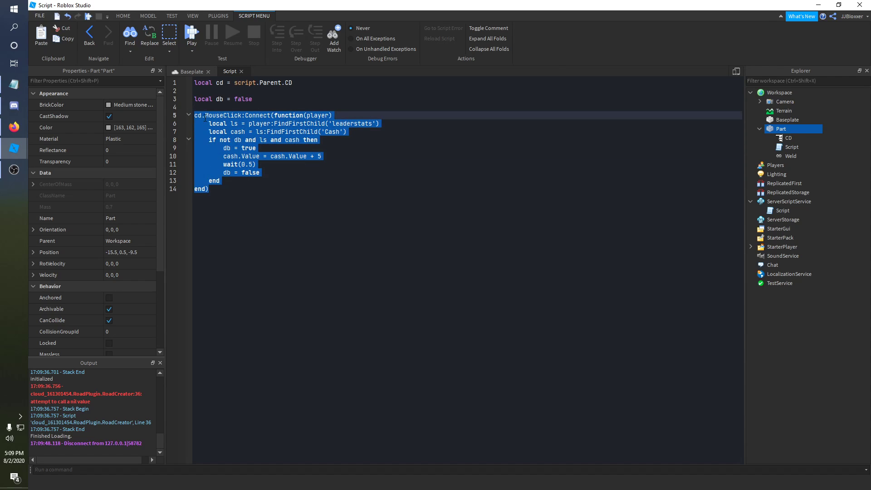
Step: Deselect the click handler code in the part's script
{"action": "left_click", "coordinate": [251, 99]}
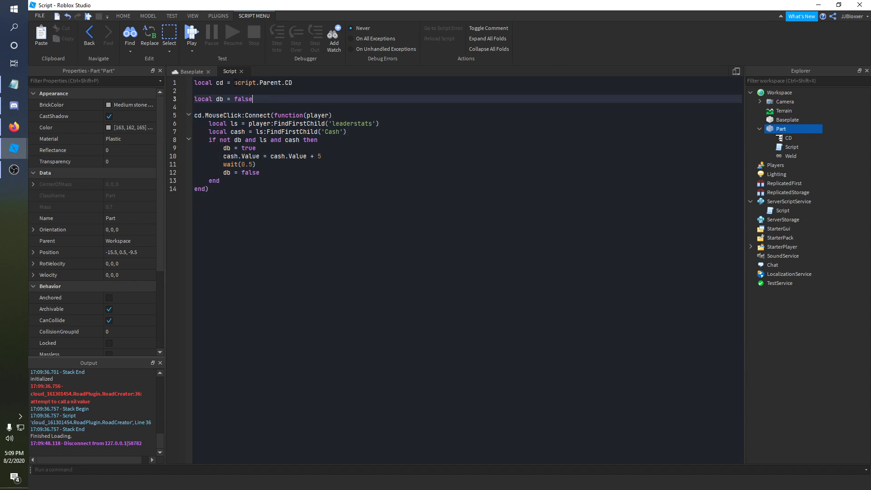
{"action": "mouse_move", "coordinate": [790, 156]}
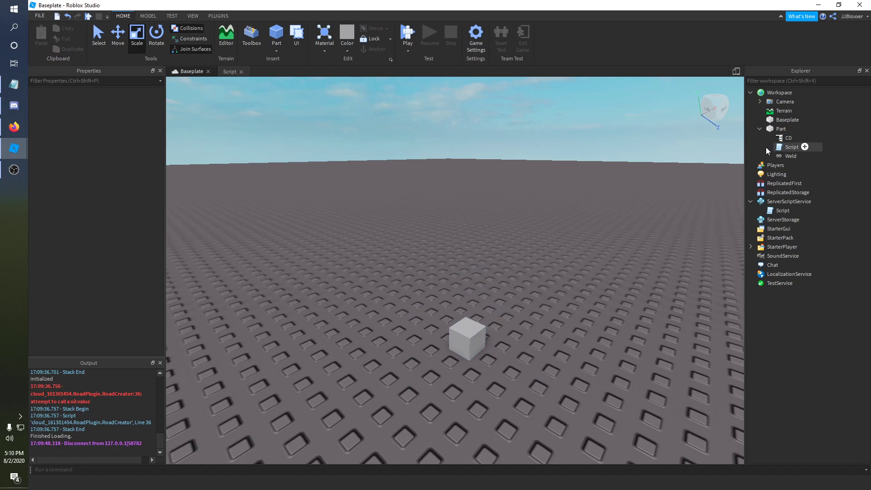
{"action": "mouse_move", "coordinate": [782, 210]}
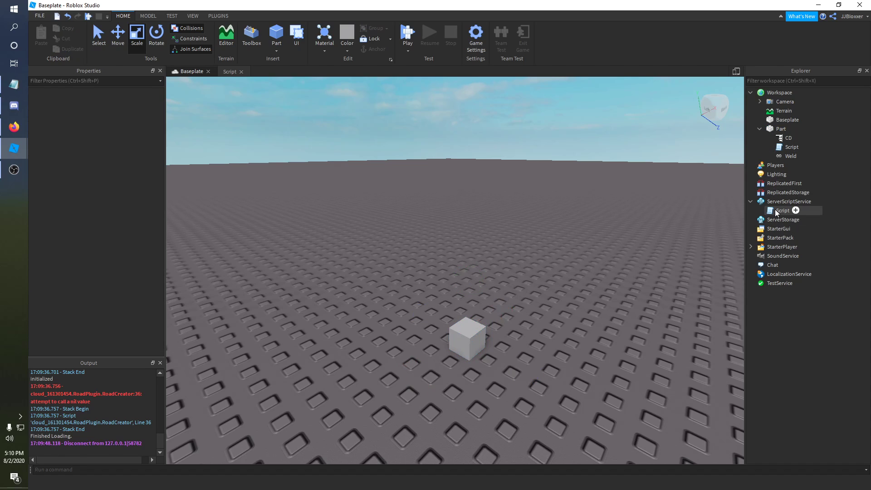
Step: Open the leaderstats server script and insert a RemoteEvent in ReplicatedStorage, renaming it clicked
{"action": "double_click", "coordinate": [782, 209]}
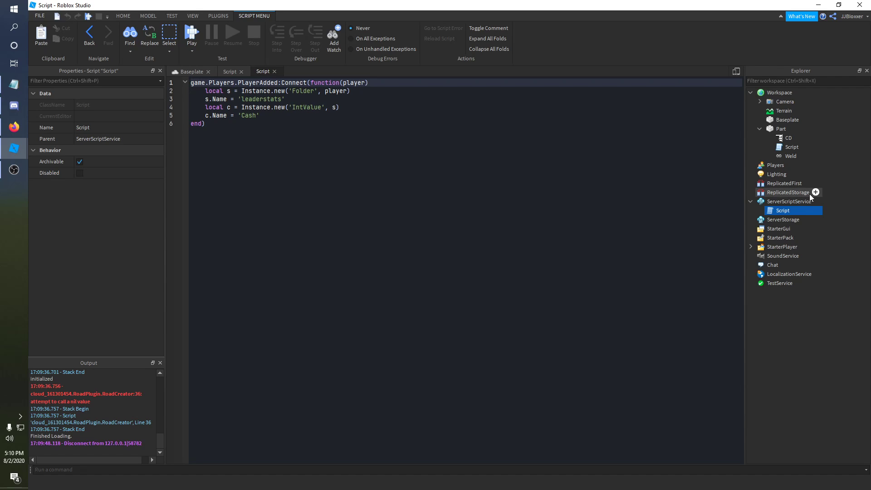
{"action": "left_click", "coordinate": [815, 192]}
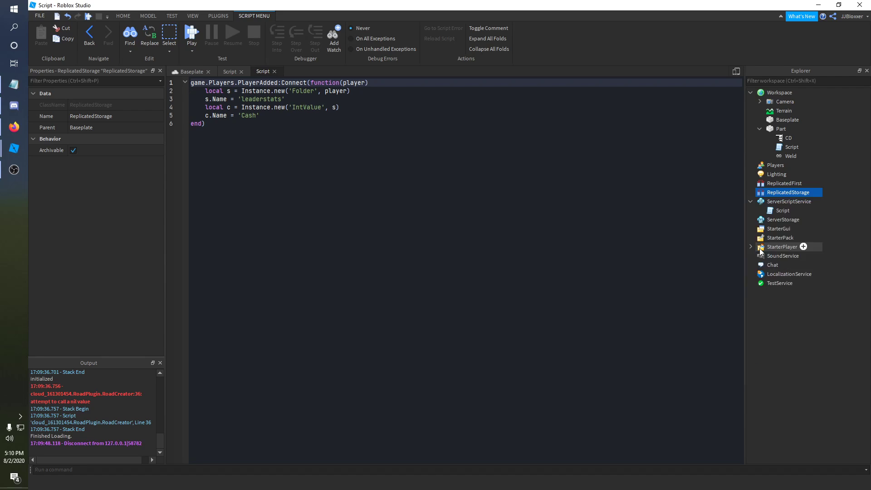
{"action": "left_click", "coordinate": [802, 192]}
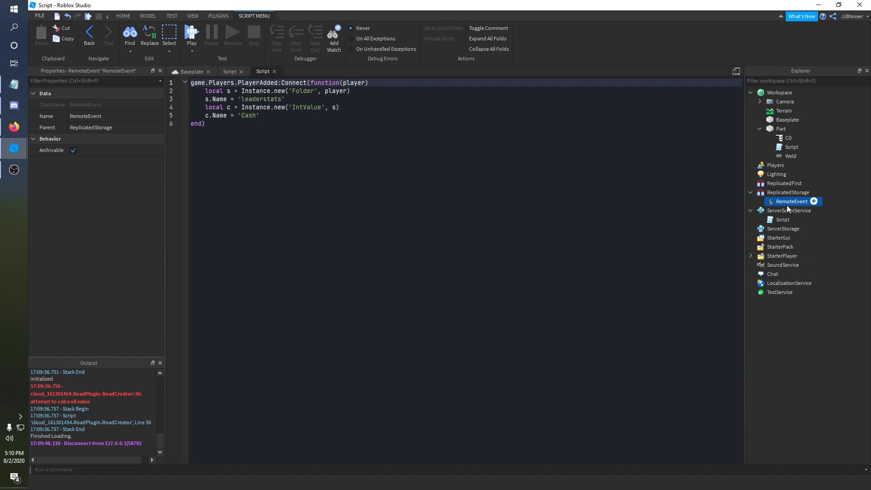
{"action": "double_click", "coordinate": [790, 201]}
{"action": "type", "text": "clicked"}
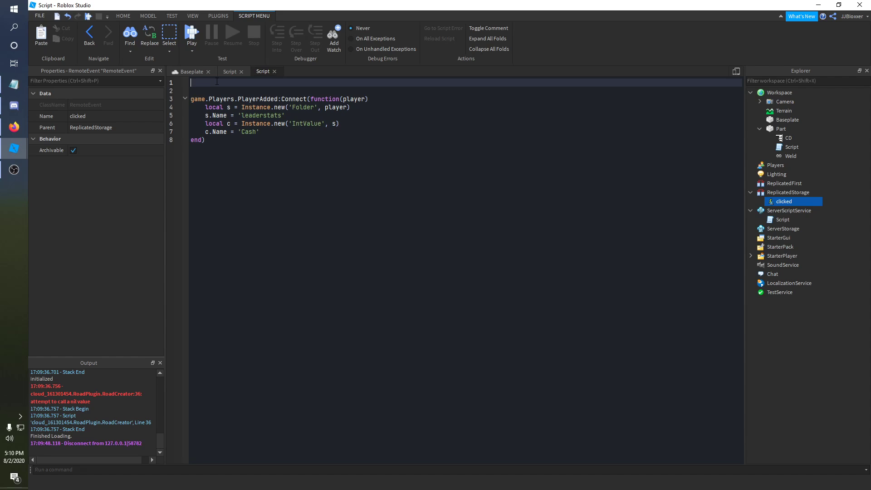
Step: Declare local rs = game:GetService('ReplicatedStorage') at the top of the server script
{"action": "type", "text": "local"}
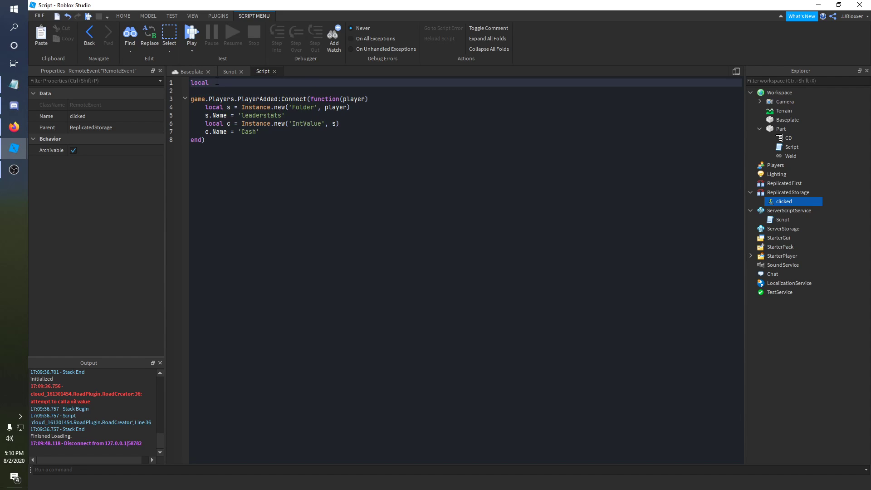
{"action": "type", "text": "rs ="}
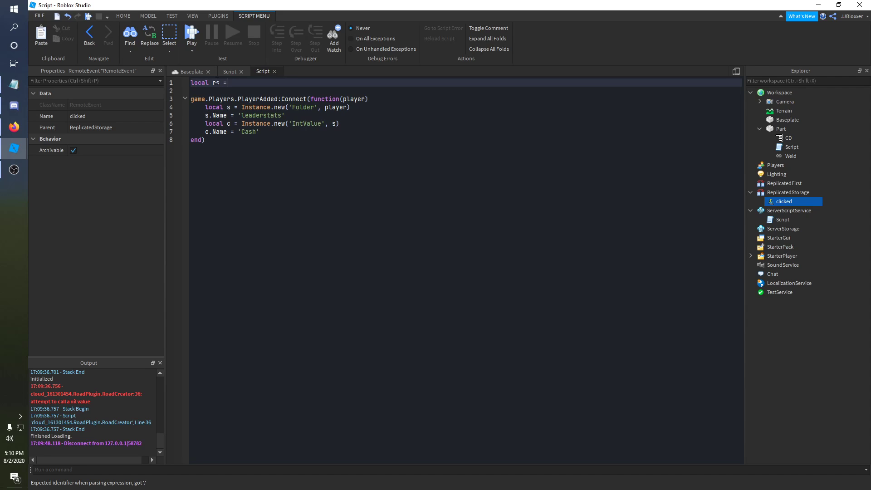
{"action": "type", "text": "game:GetService("}
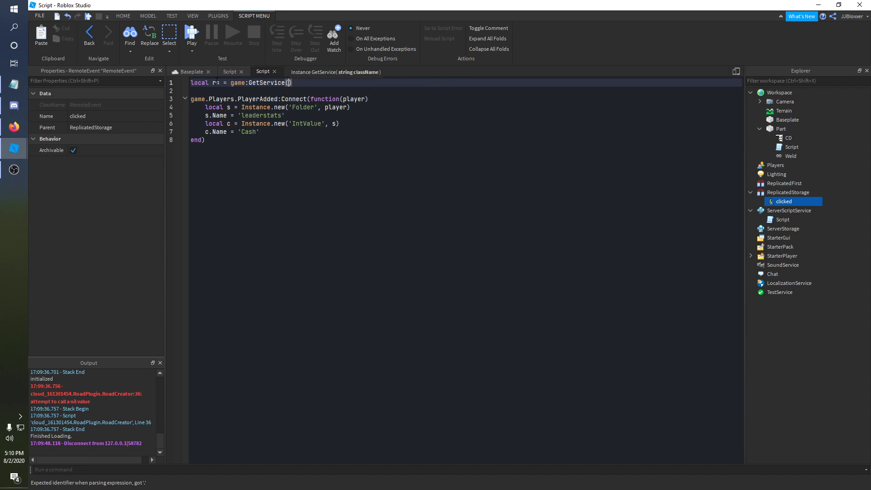
{"action": "type", "text": "'ReplicatedStorage'"}
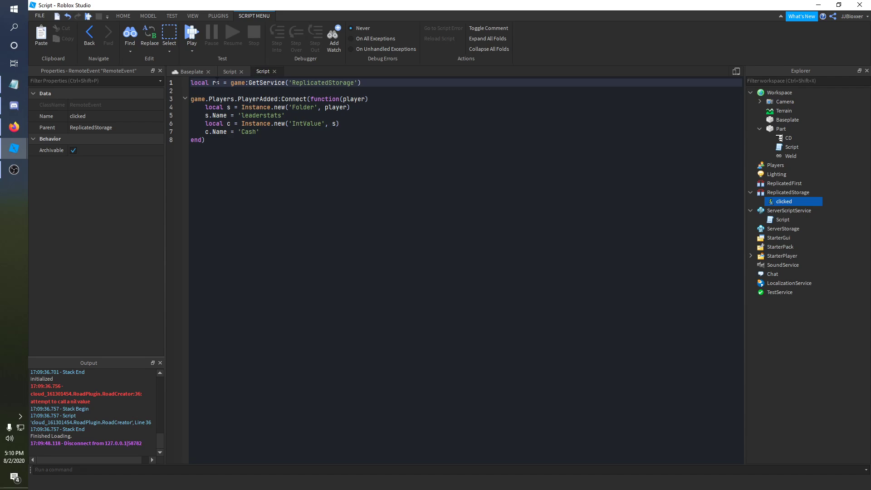
Step: Declare local event = rs:WaitForChild('clicked') to reference the clicked RemoteEvent
{"action": "type", "text": "local eve"}
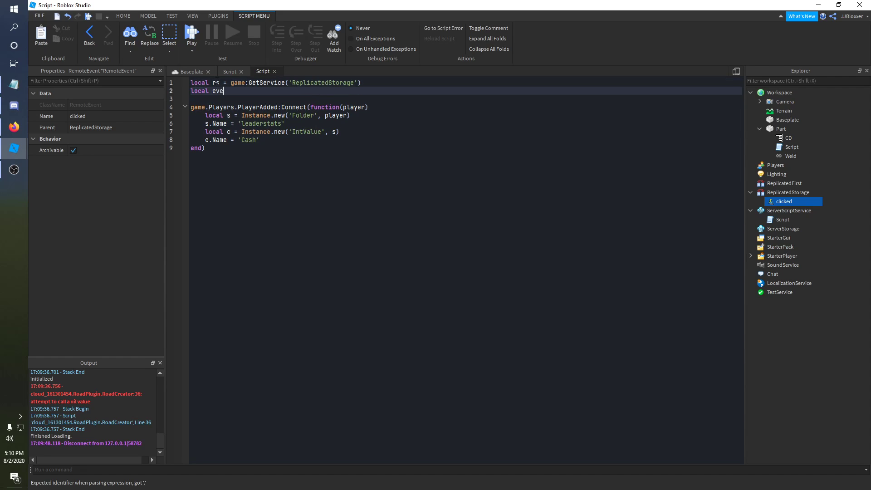
{"action": "type", "text": "nt = rs"}
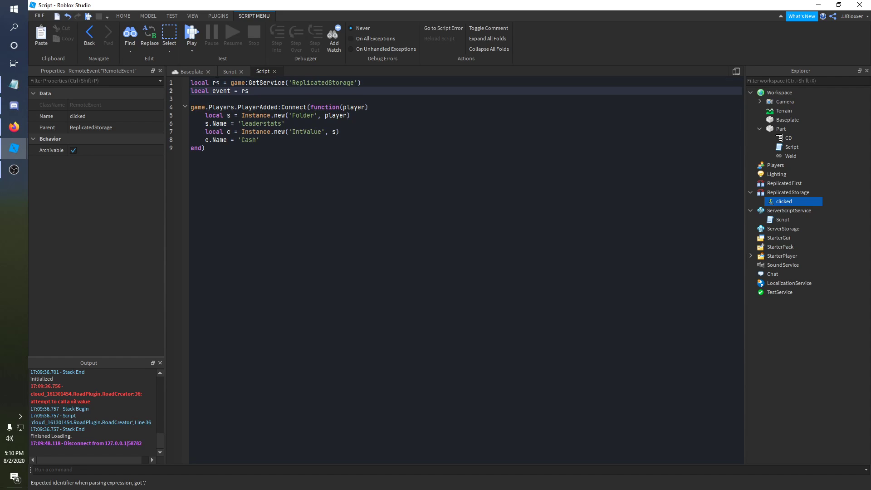
{"action": "type", "text": ":WaitForChild('"}
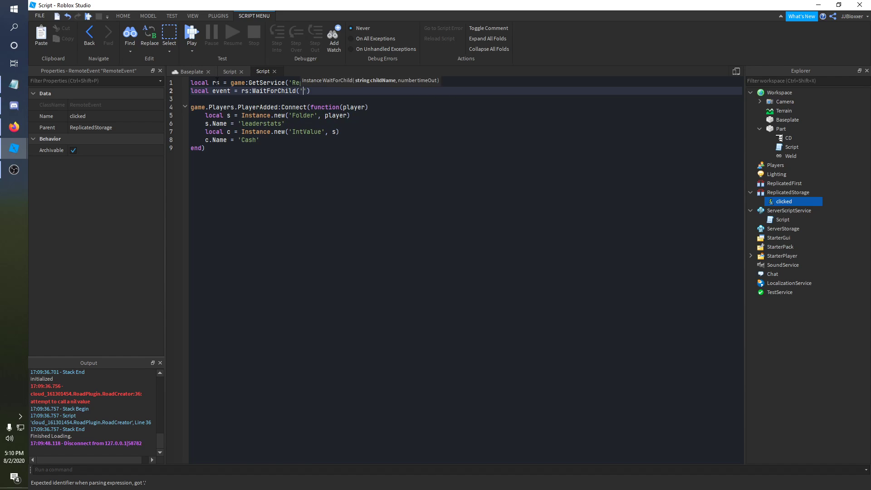
{"action": "type", "text": "clicked"}
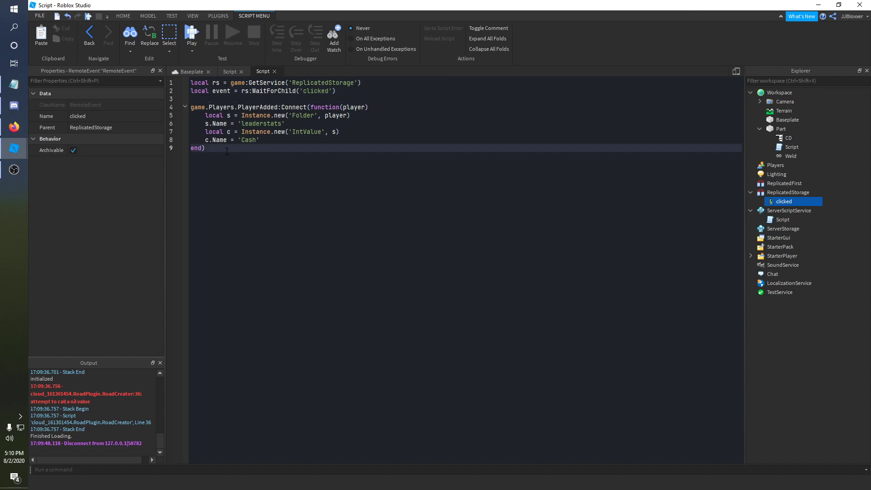
Step: Connect event.OnServerEvent to a function(player) handler at the end of the script
{"action": "key", "text": "Enter"}
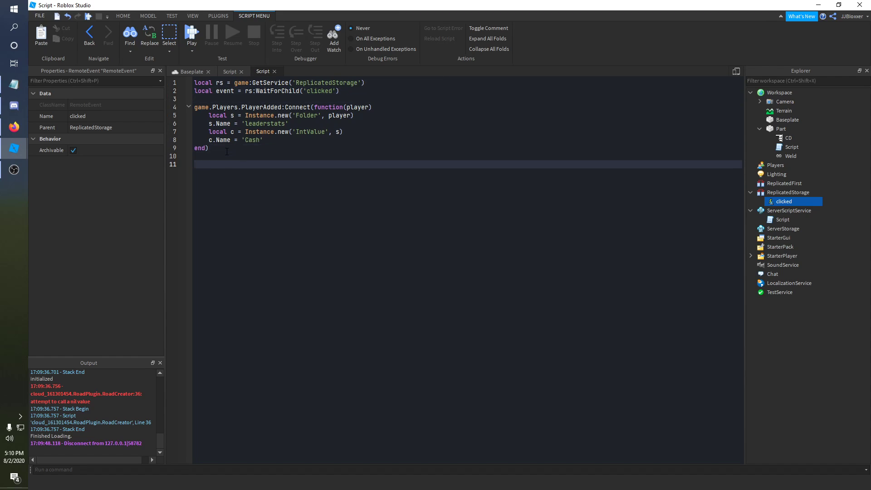
{"action": "left_click", "coordinate": [196, 164]}
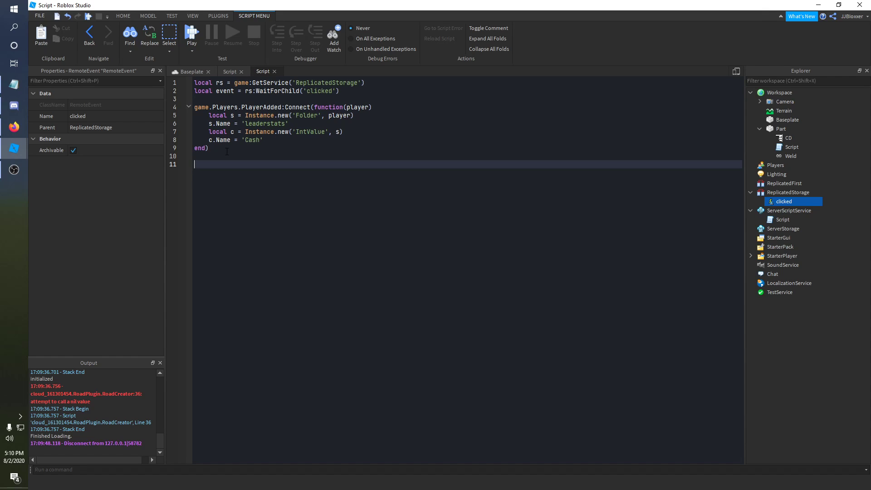
{"action": "type", "text": "event"}
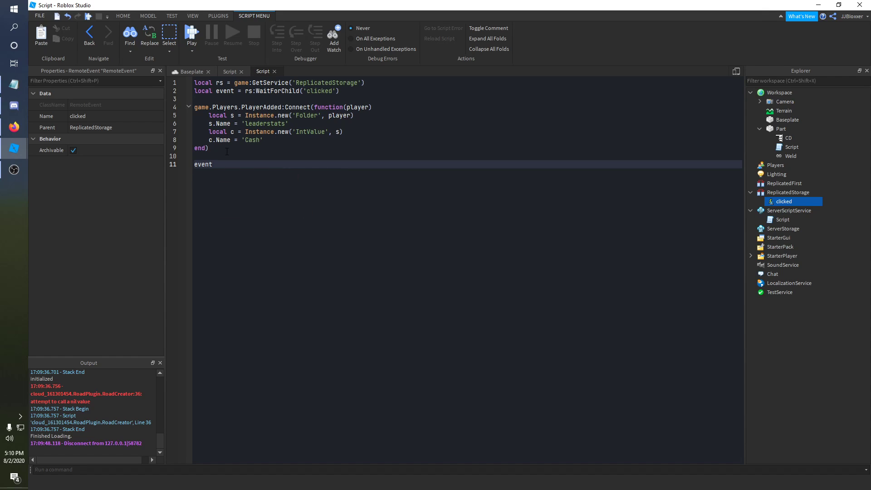
{"action": "type", "text": ".OnServerE"}
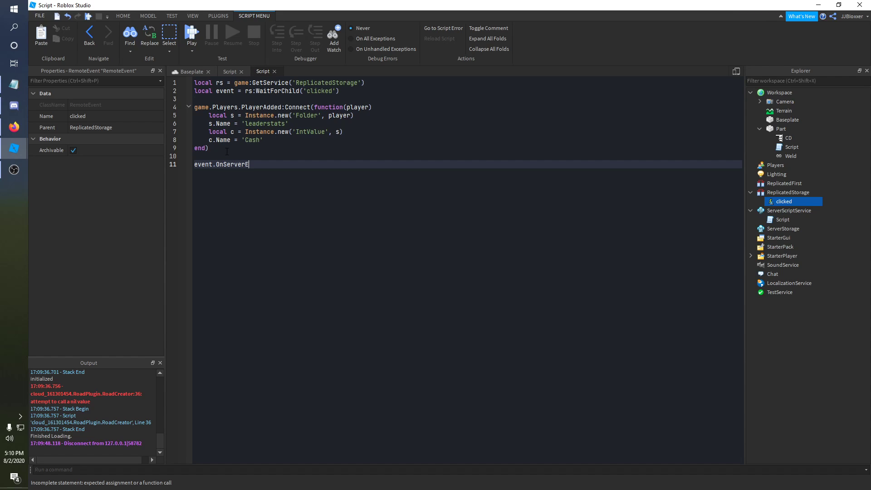
{"action": "type", "text": "vent:Connect"}
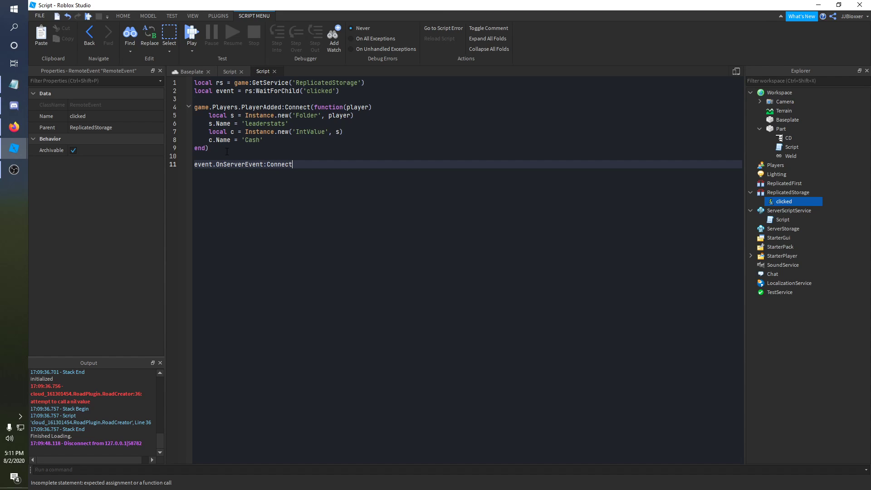
{"action": "type", "text": "(function()"}
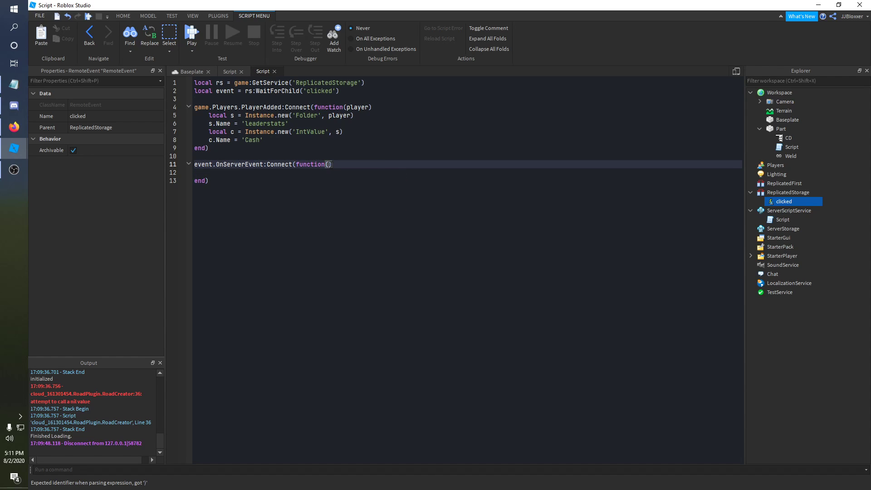
{"action": "type", "text": "player"}
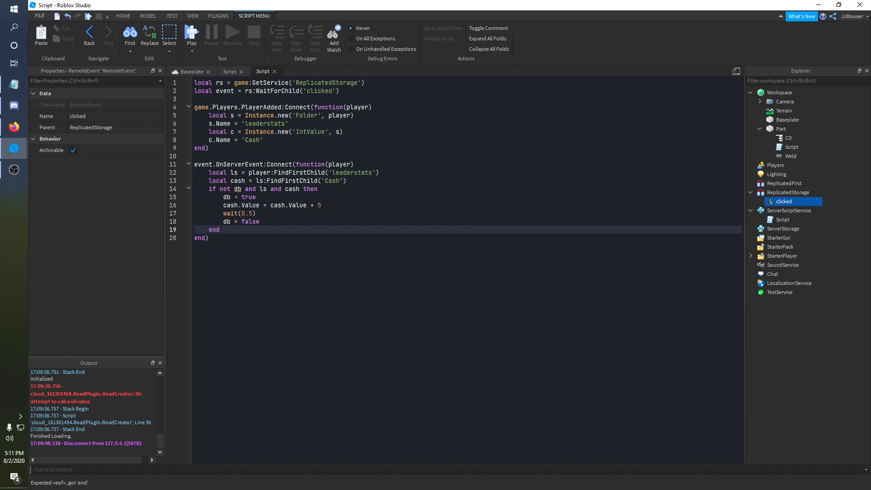
Step: Add local db = false after the event declaration, then return to the Baseplate scene
{"action": "left_click", "coordinate": [341, 91]}
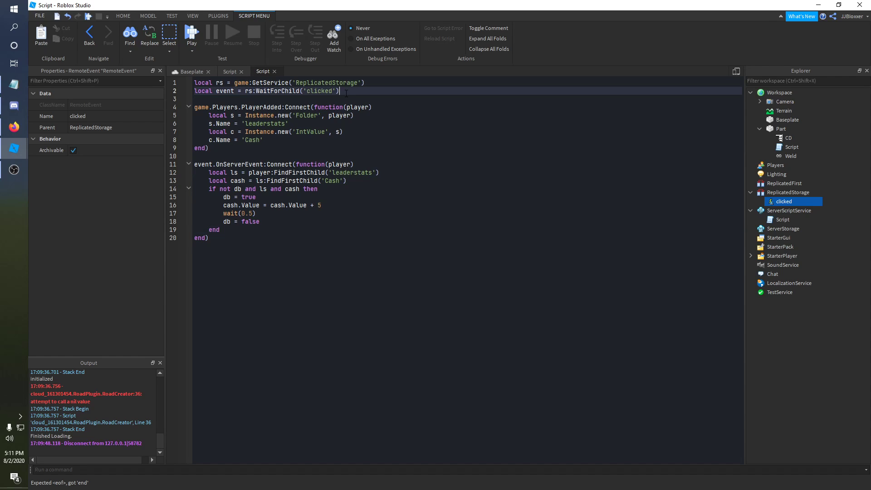
{"action": "type", "text": "lco"}
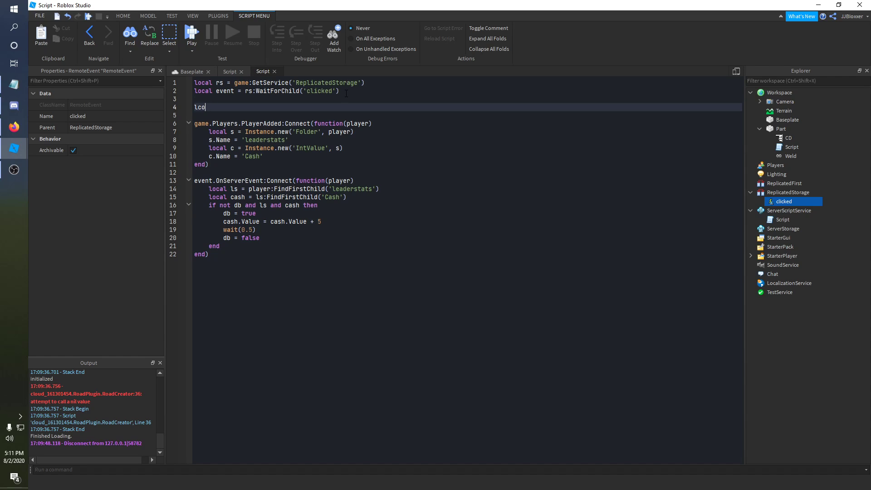
{"action": "type", "text": "local db"}
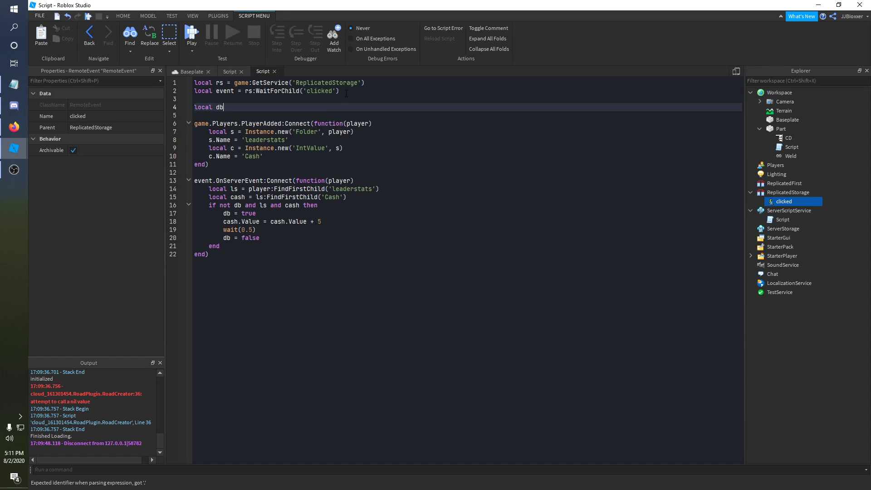
{"action": "type", "text": "= false"}
{"action": "left_click", "coordinate": [468, 229]}
{"action": "type", "text": "--"}
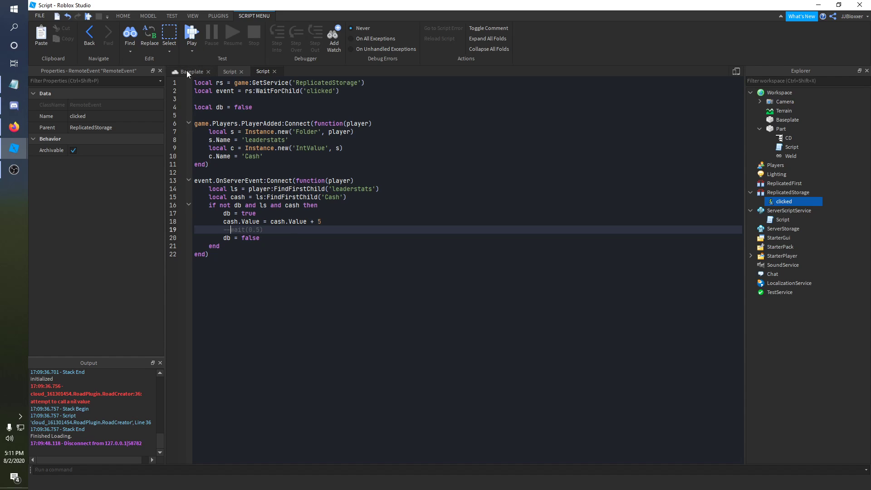
{"action": "left_click", "coordinate": [190, 71]}
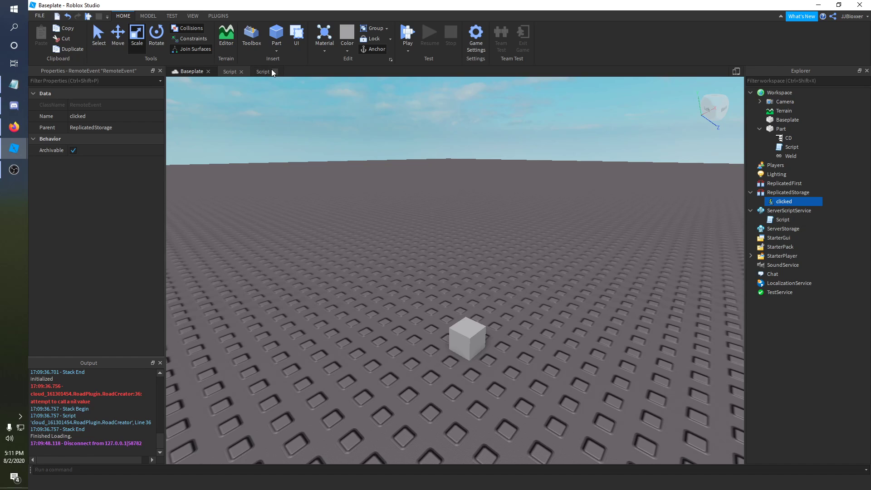
Step: Reopen the ServerScriptService script and the Part's script, and show StarterGui's insert list
{"action": "left_click", "coordinate": [263, 71]}
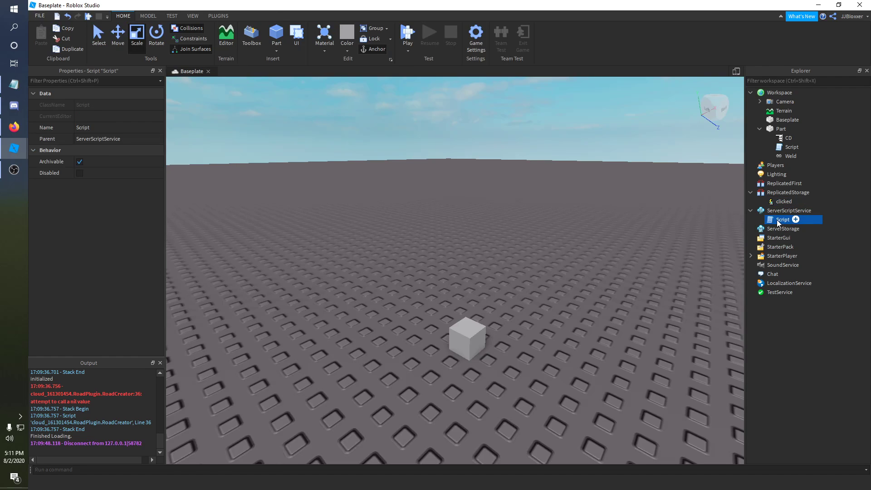
{"action": "double_click", "coordinate": [783, 219]}
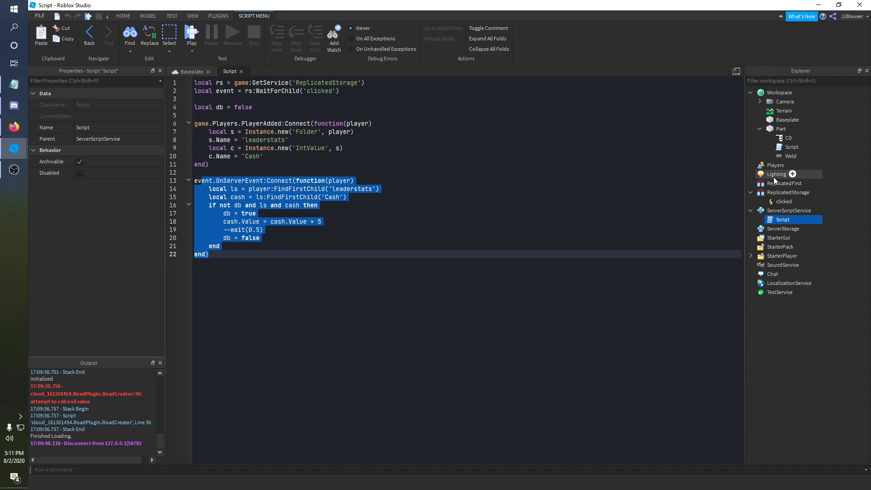
{"action": "left_click", "coordinate": [791, 146]}
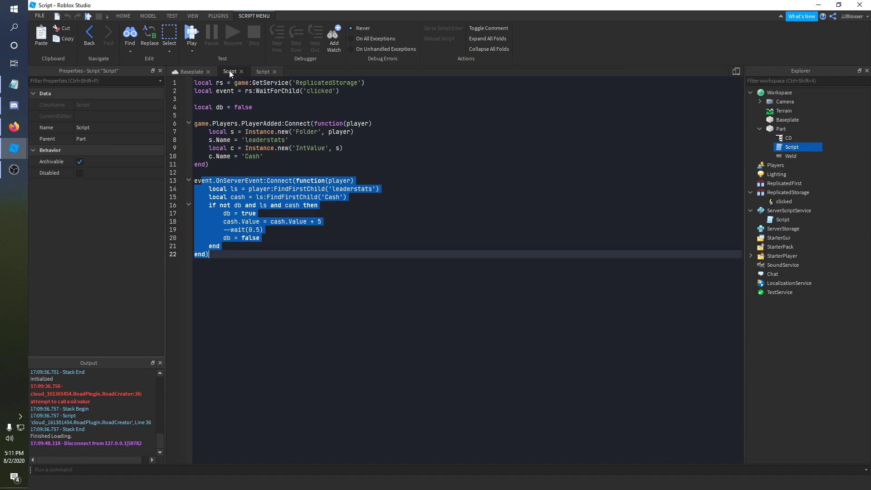
{"action": "left_click", "coordinate": [192, 71]}
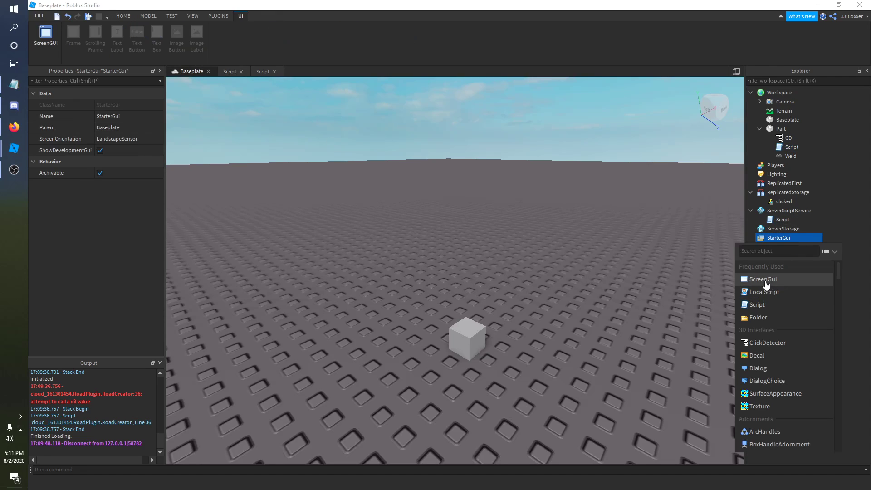
Step: Insert a ScreenGui under StarterGui with a TextButton and a LocalScript inside it
{"action": "left_click", "coordinate": [760, 278]}
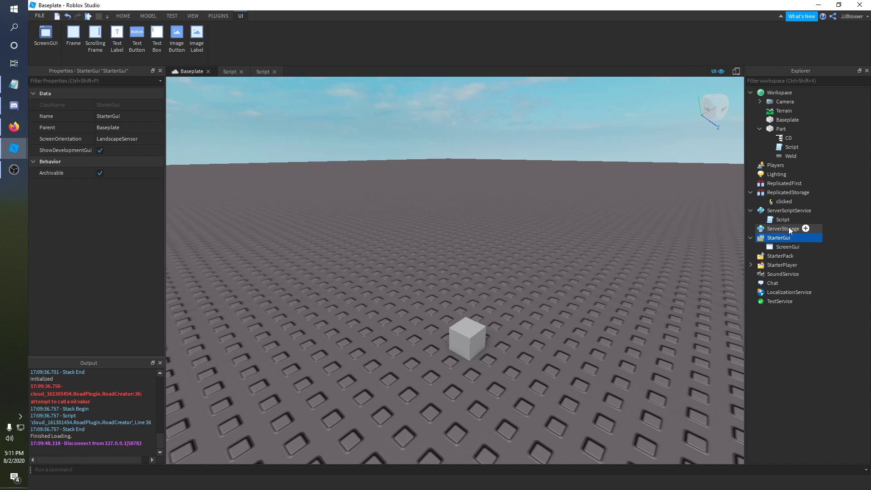
{"action": "left_click", "coordinate": [804, 247]}
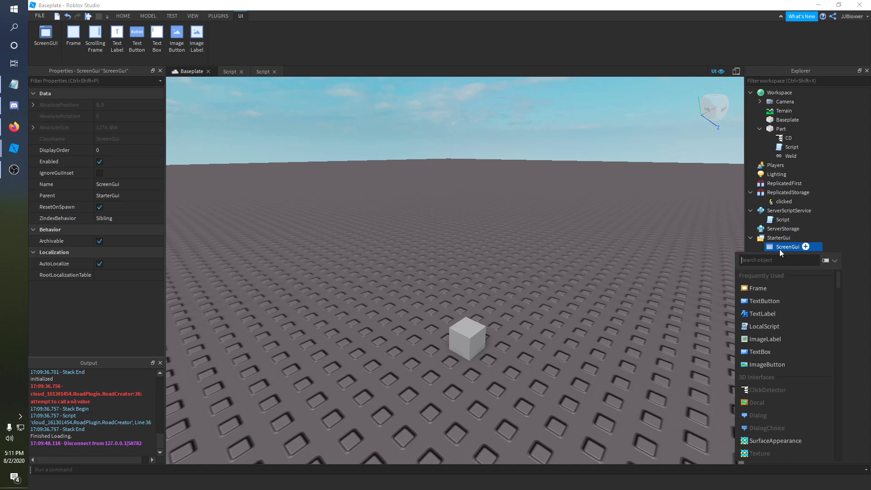
{"action": "left_click", "coordinate": [765, 301]}
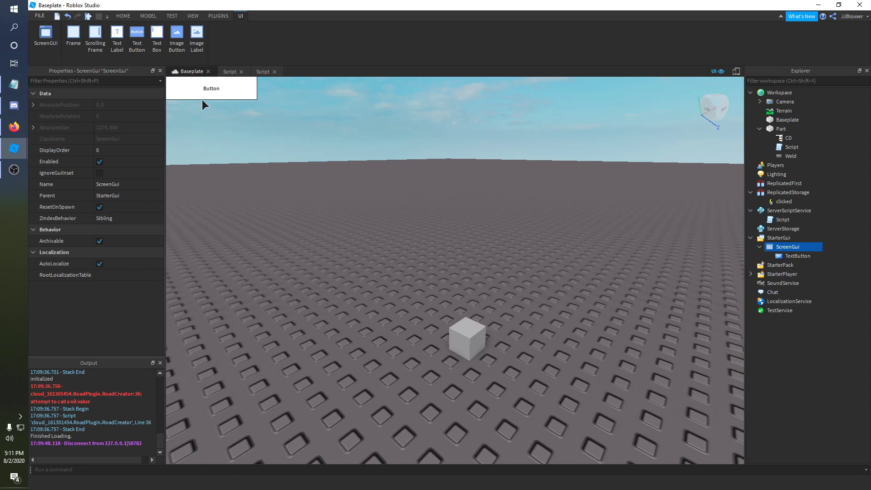
{"action": "left_click", "coordinate": [795, 256]}
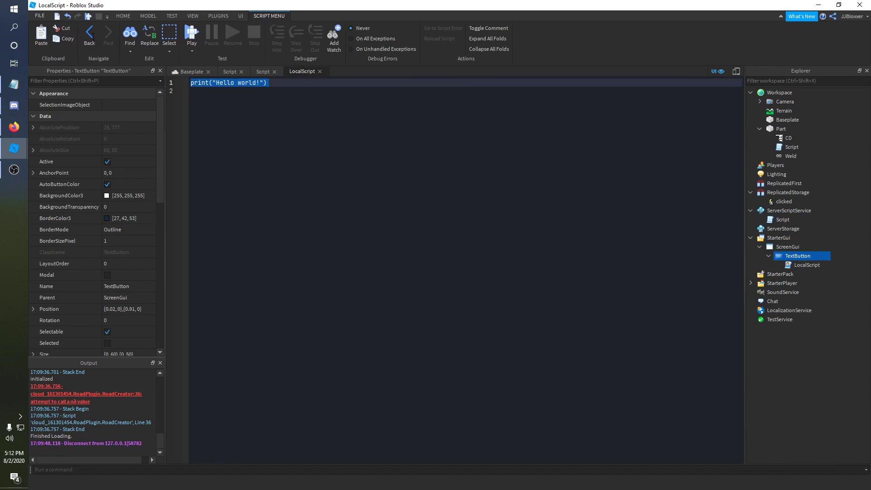
Step: Declare local btn = script.Parent and connect an empty MouseButton1Click handler
{"action": "type", "text": "local bt"}
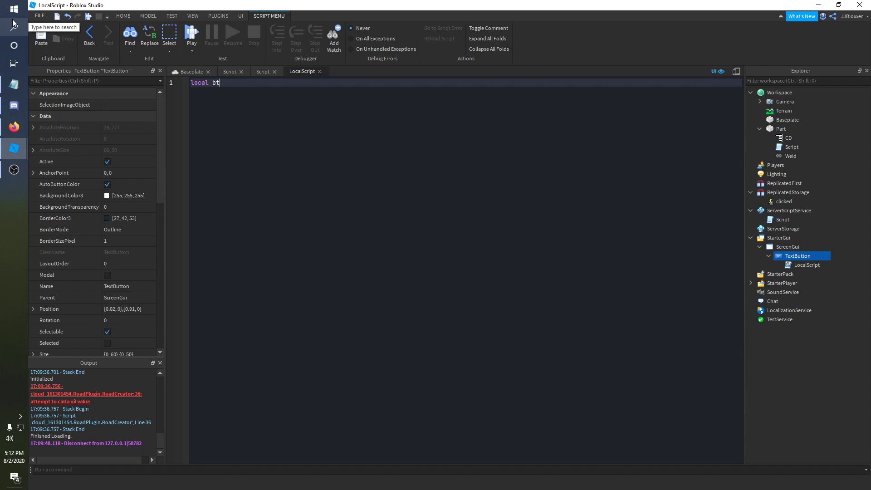
{"action": "type", "text": "n ="}
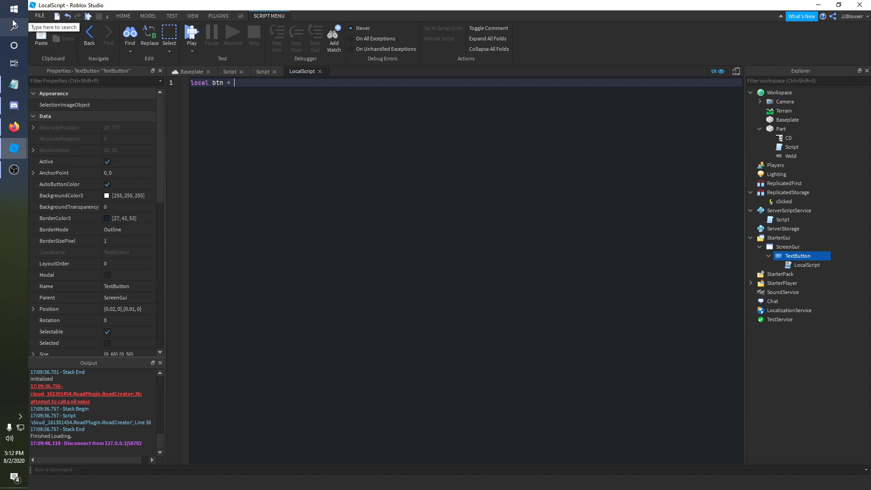
{"action": "type", "text": "script.Parent"}
{"action": "type", "text": "btn.MouseButton1Click"}
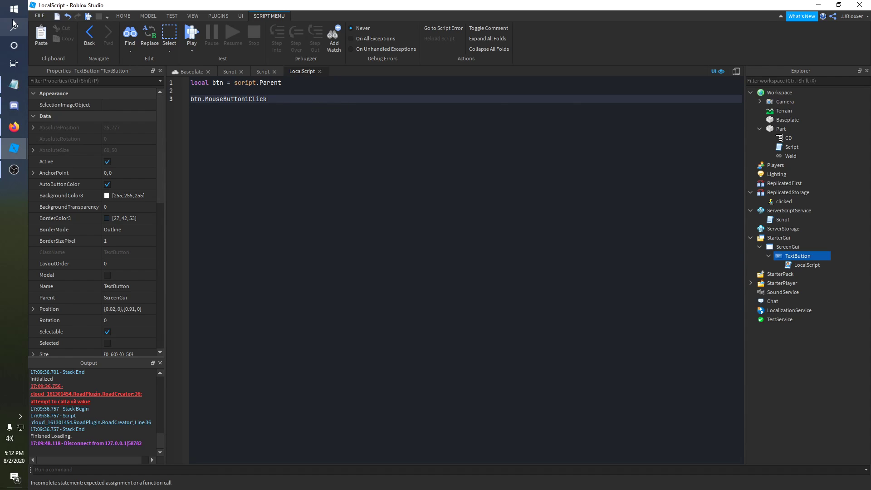
{"action": "type", "text": ":Connect(function()"}
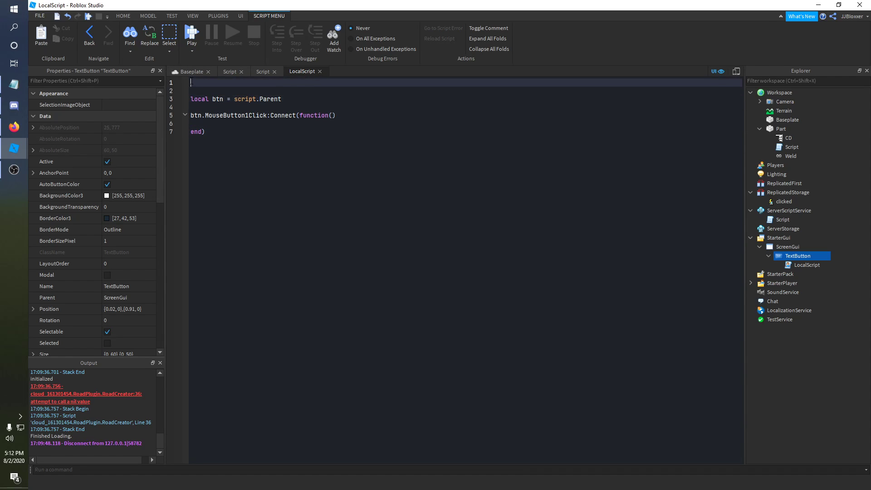
Step: Add rs from ReplicatedStorage, event = rs:WaitForChild('clicked'), and db = false
{"action": "type", "text": "local rs ="}
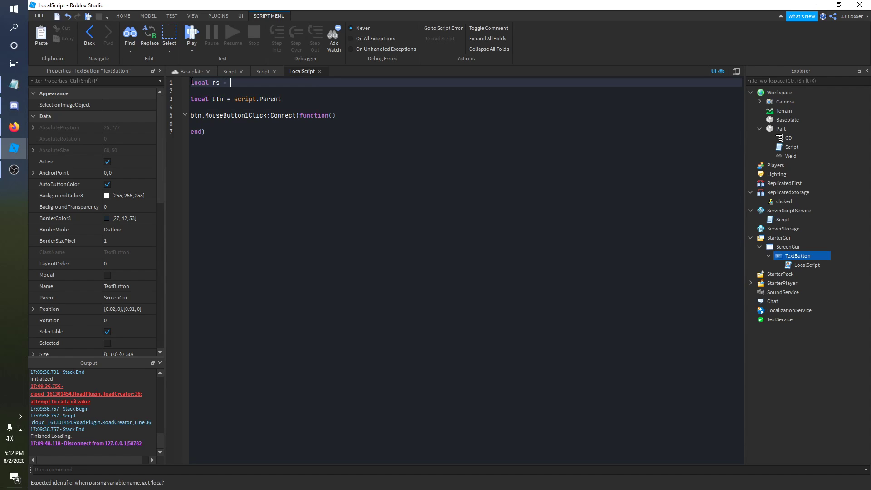
{"action": "type", "text": "game:GetService('ReplicatedStorage')"}
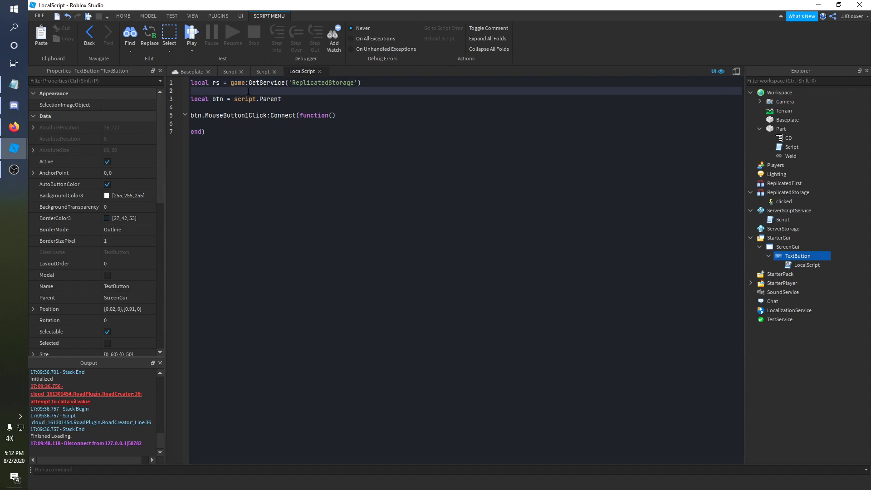
{"action": "type", "text": "local"}
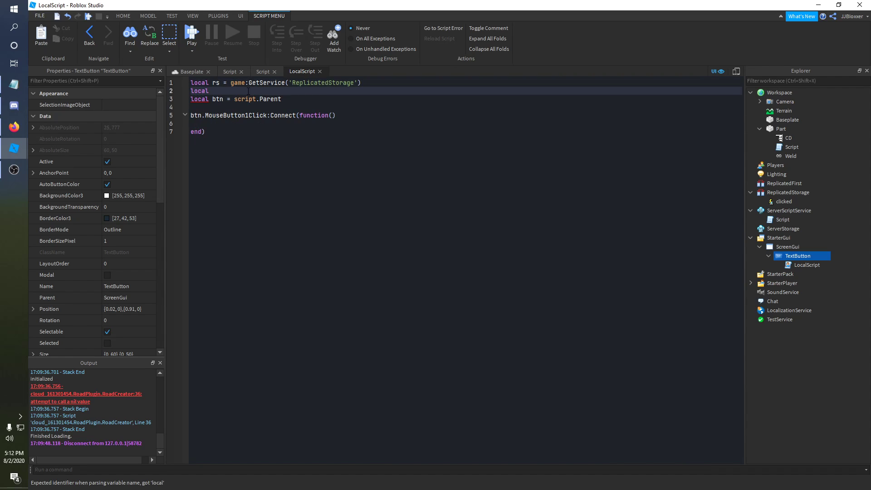
{"action": "type", "text": "event ="}
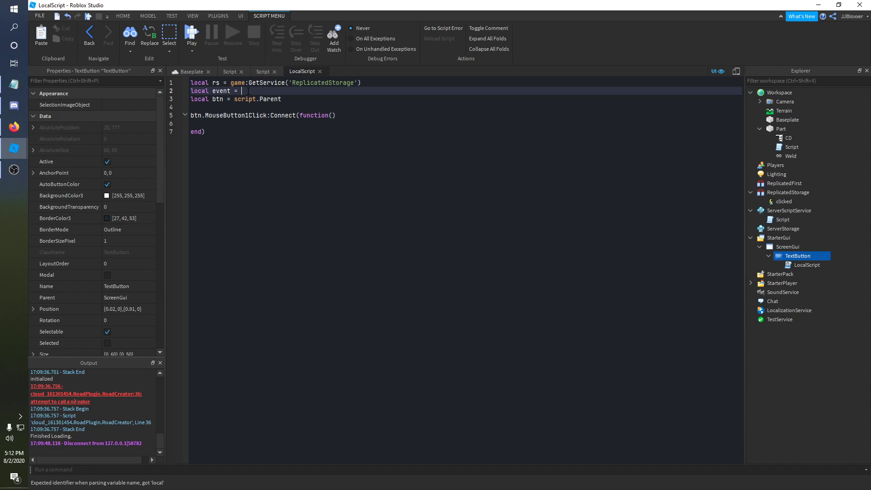
{"action": "type", "text": "rs:WaitForChild('')"}
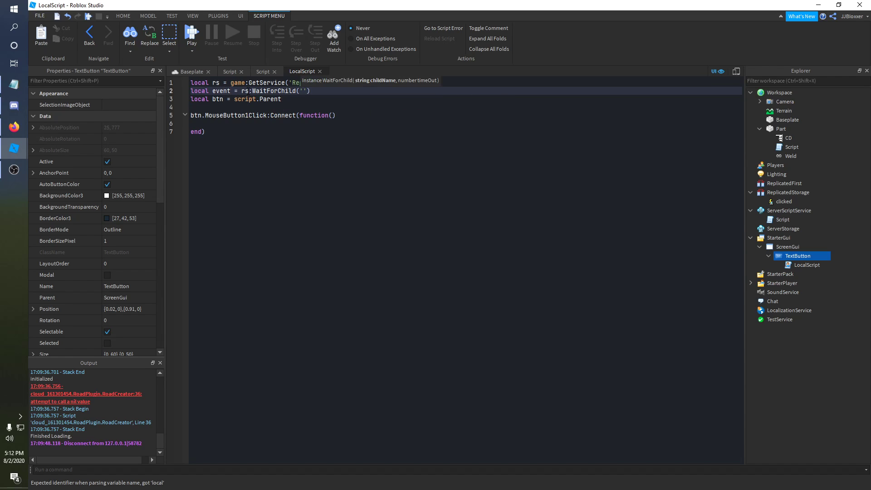
{"action": "type", "text": "clicked"}
{"action": "left_click", "coordinate": [465, 106]}
{"action": "type", "text": "local"}
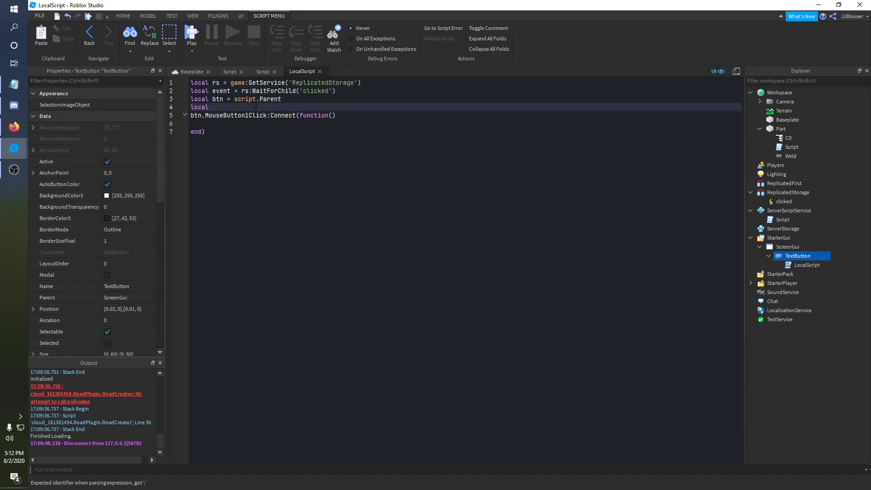
{"action": "type", "text": "db = false"}
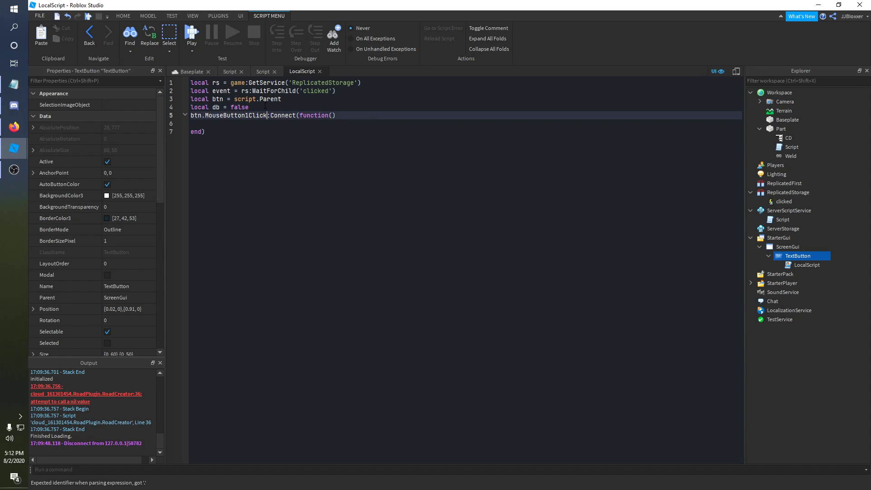
Step: Inside the click handler, write the 'if not db then db = true' debounce guard
{"action": "key", "text": "enter"}
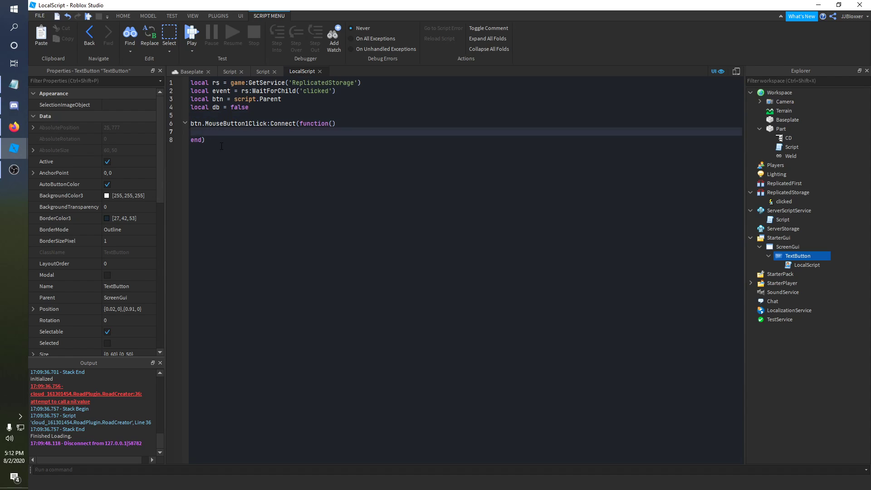
{"action": "left_click", "coordinate": [207, 130]}
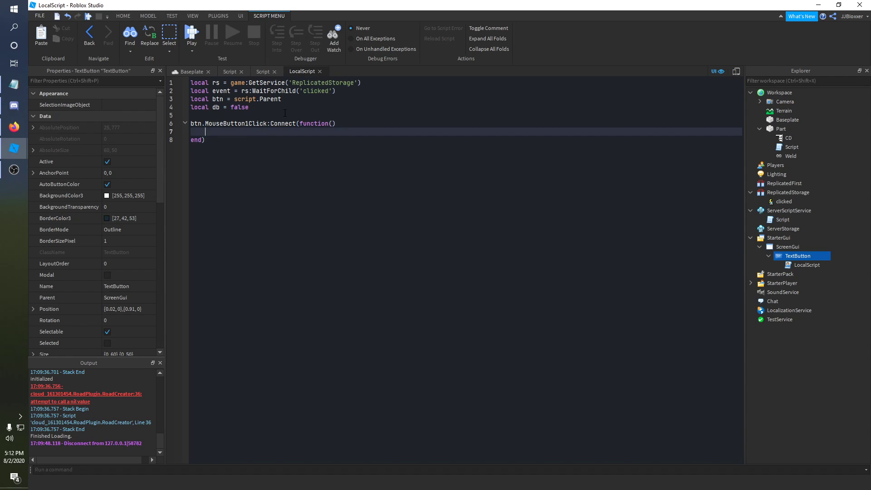
{"action": "mouse_move", "coordinate": [482, 67]}
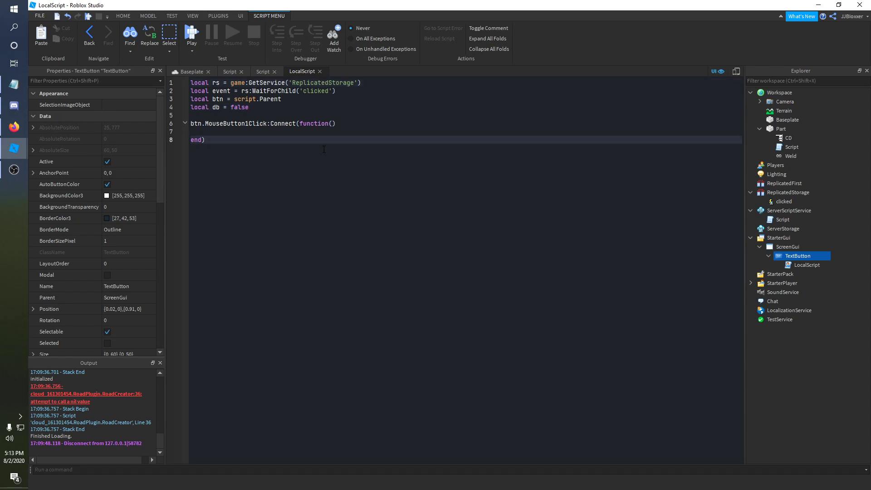
{"action": "left_click", "coordinate": [235, 132]}
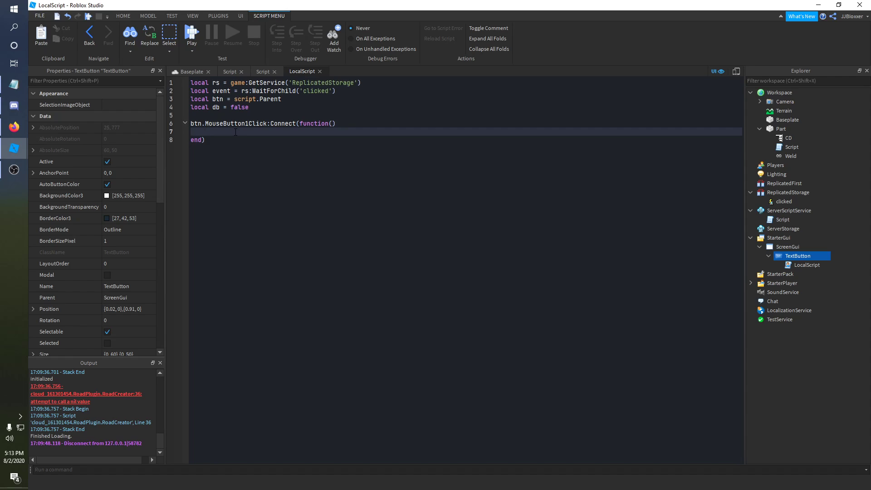
{"action": "left_click", "coordinate": [206, 131]}
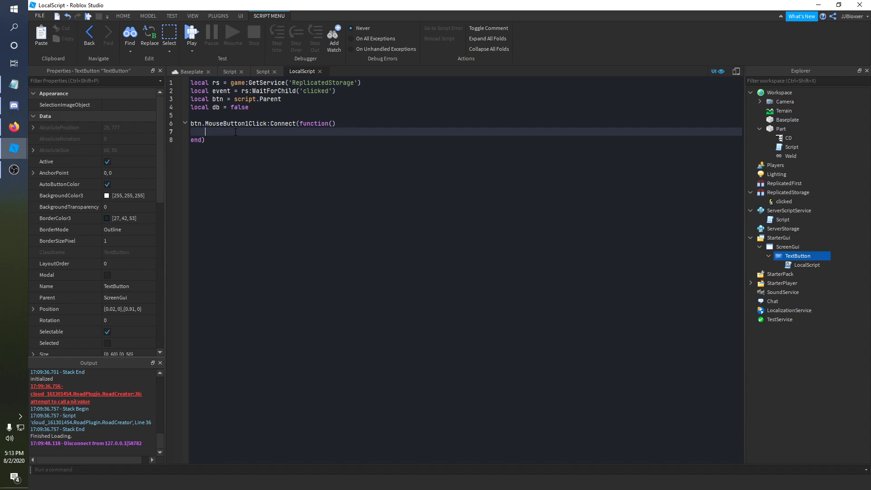
{"action": "type", "text": "if not db"}
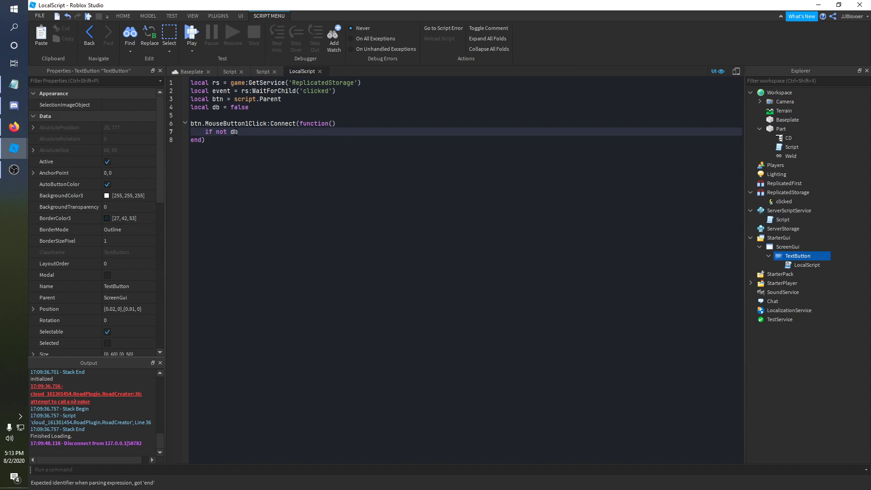
{"action": "type", "text": "and"}
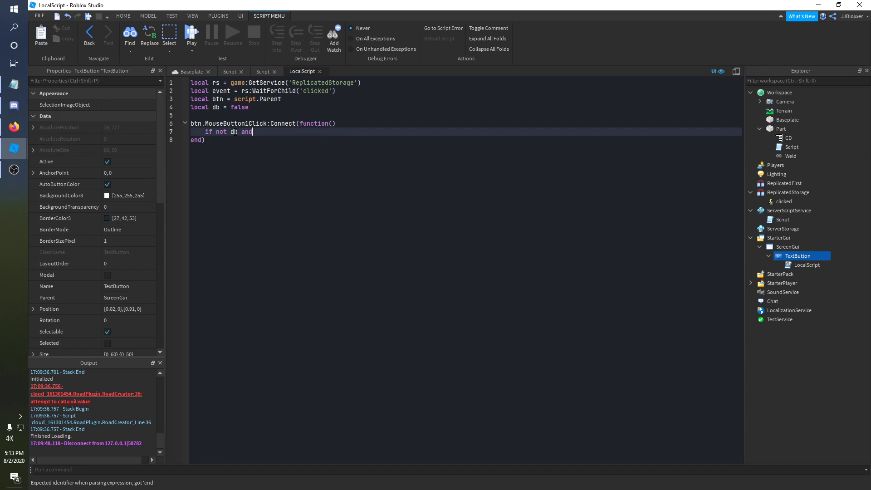
{"action": "type", "text": "then"}
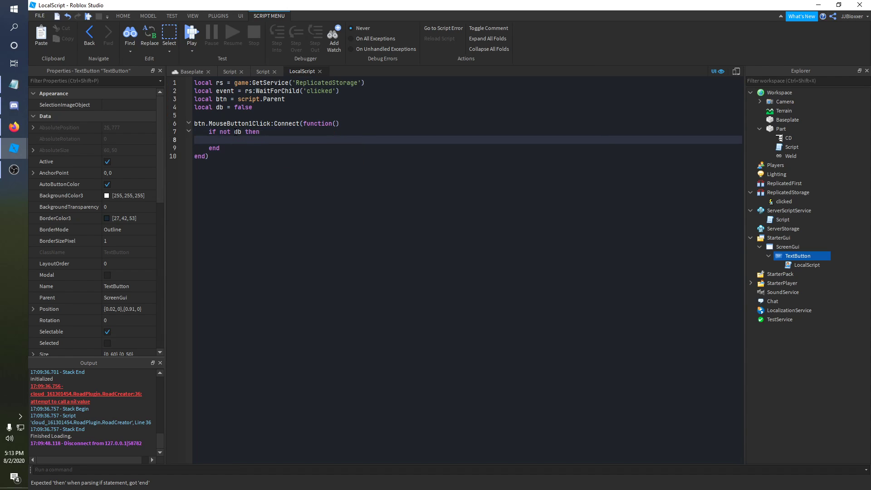
{"action": "type", "text": "db ="}
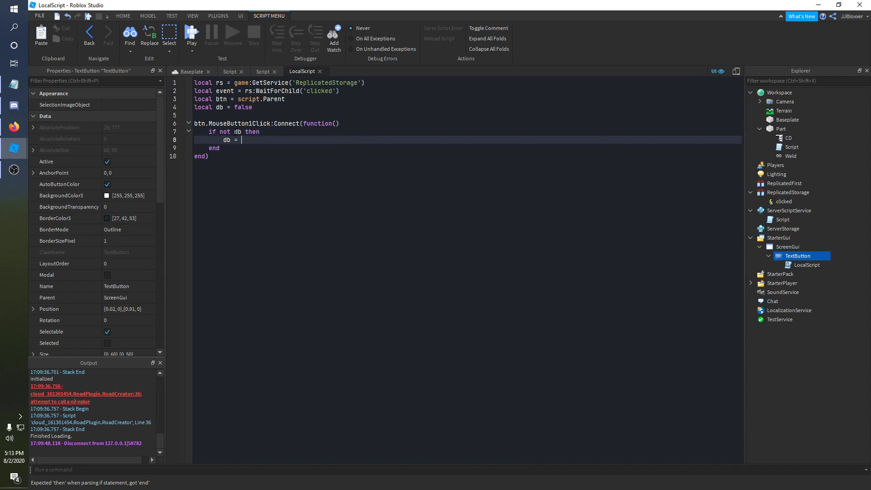
{"action": "type", "text": "true"}
{"action": "type", "text": "event:For"}
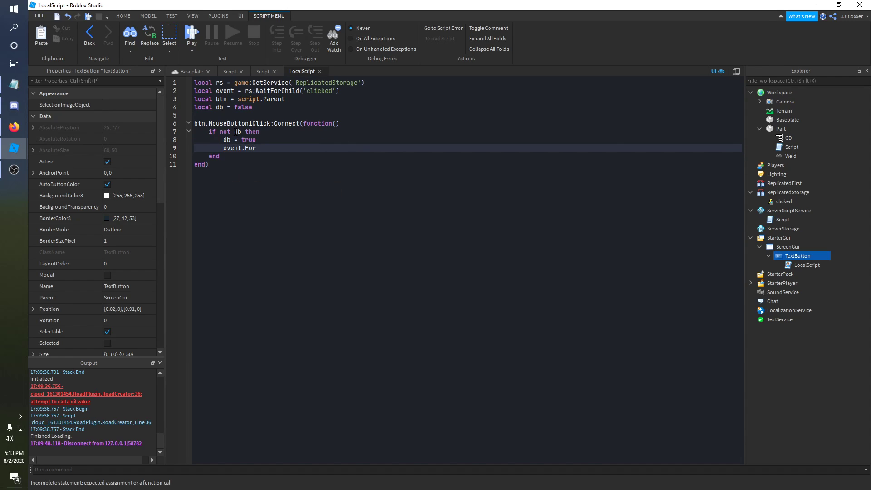
Step: Fire event:FireServer(), wait(0.1), and reset db = false to finish the handler
{"action": "type", "text": "ireServer"}
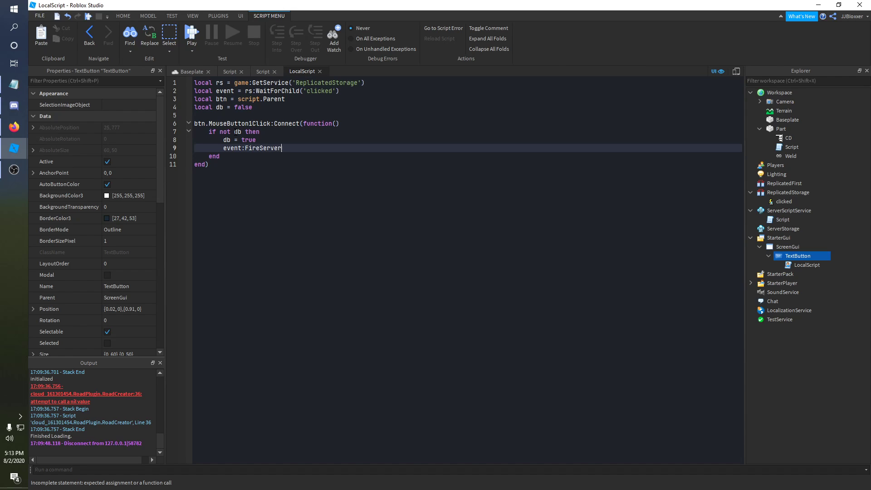
{"action": "type", "text": "()"}
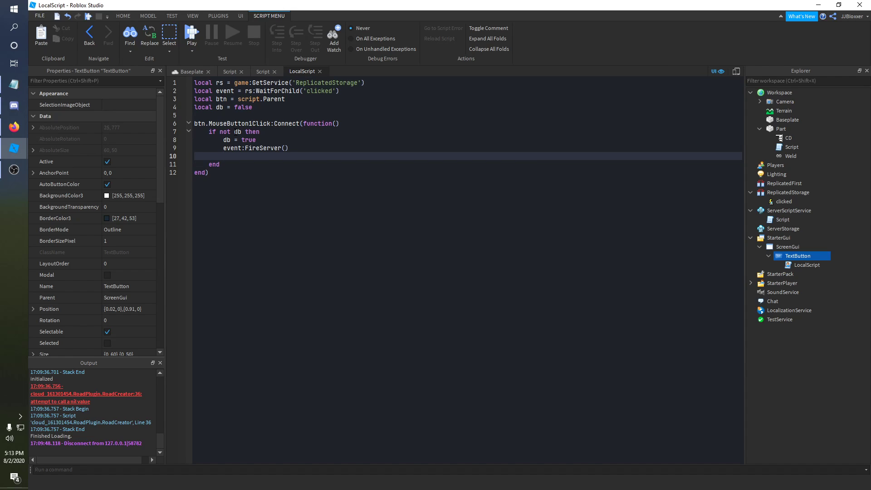
{"action": "type", "text": "wait()"}
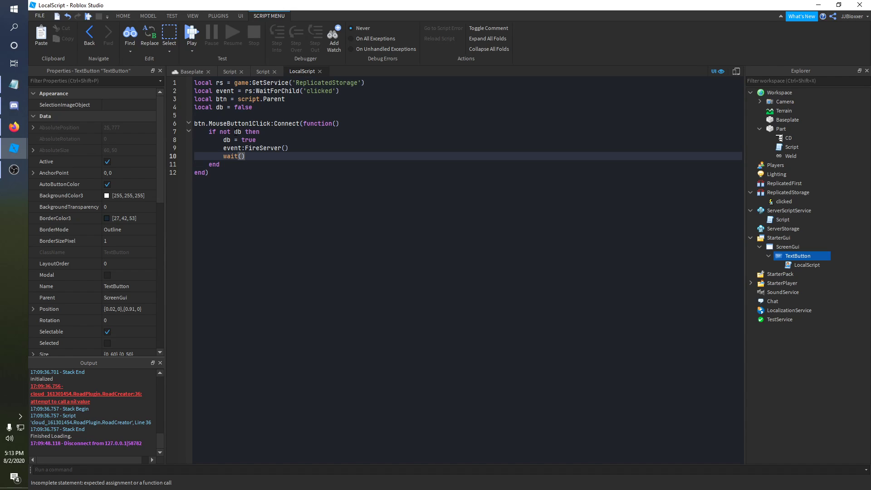
{"action": "type", "text": "0.1"}
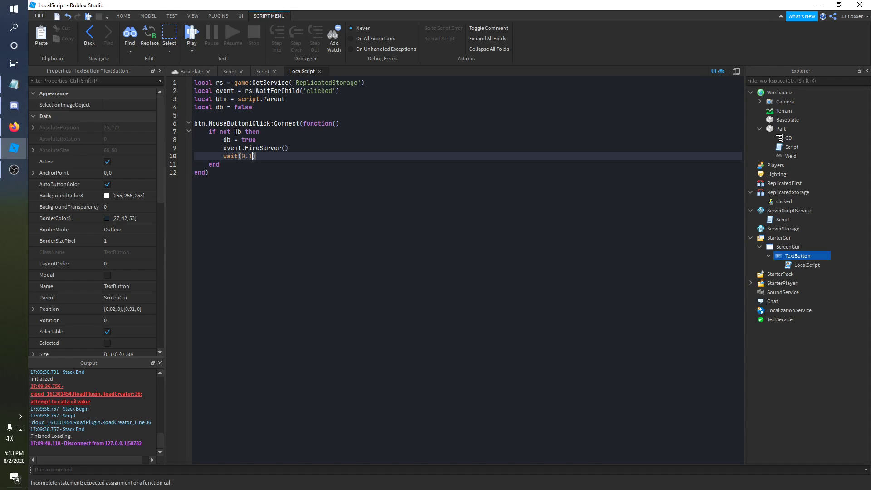
{"action": "type", "text": "db = false"}
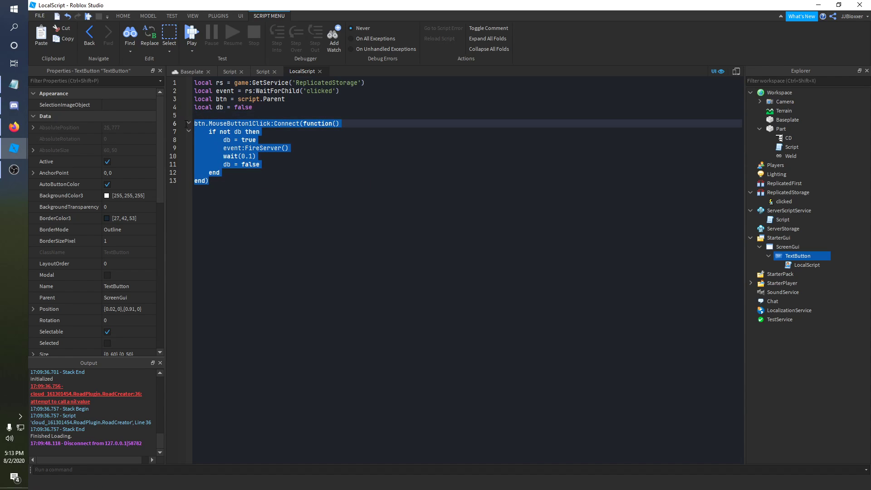
{"action": "left_click", "coordinate": [229, 180]}
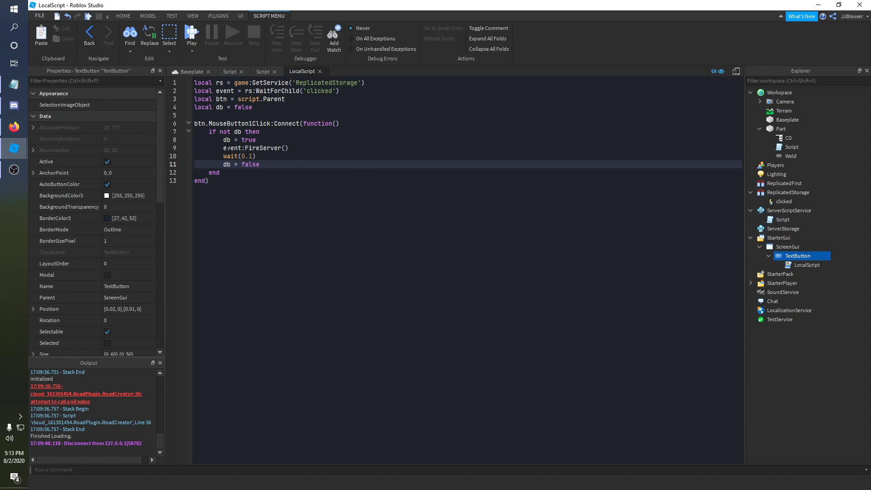
{"action": "left_click", "coordinate": [189, 71]}
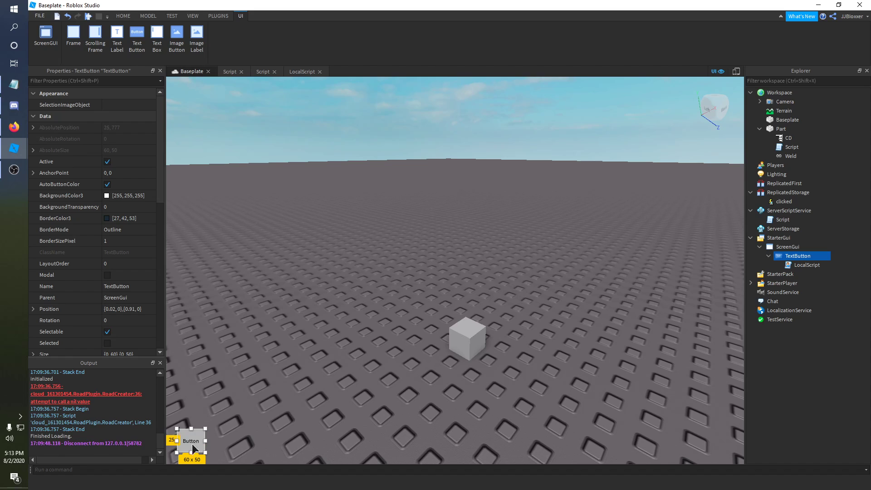
{"action": "left_click", "coordinate": [303, 70]}
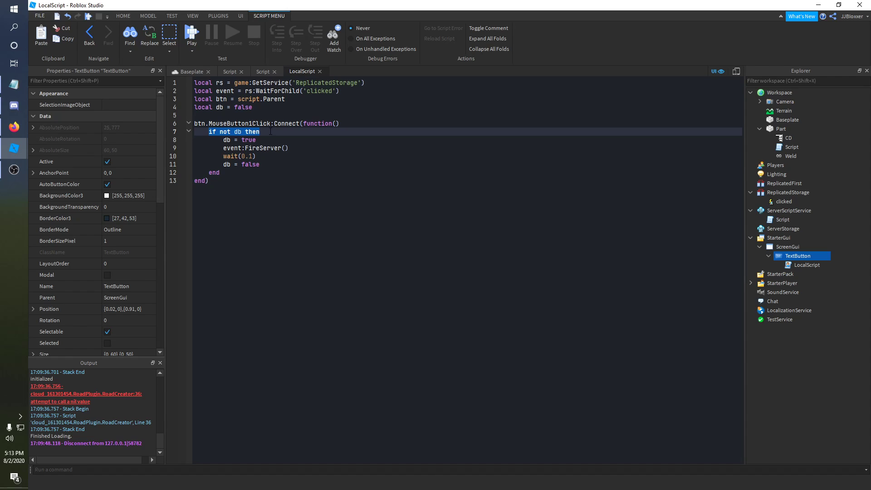
{"action": "left_click", "coordinate": [250, 107]}
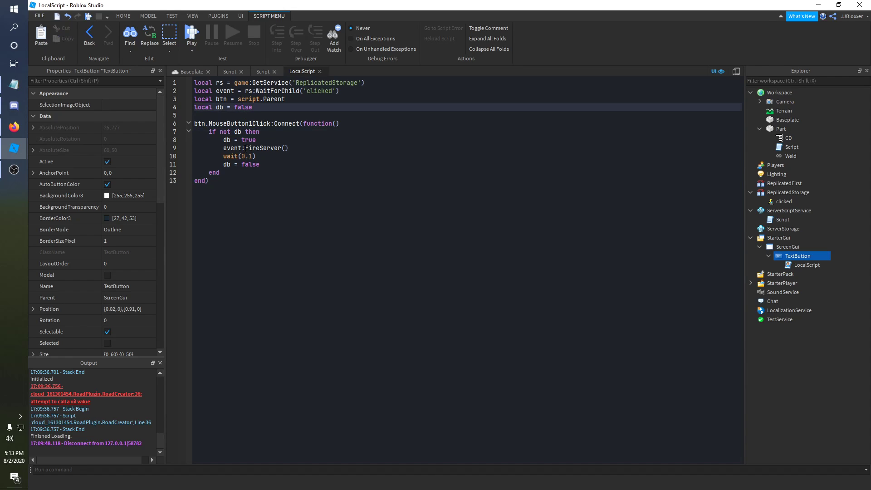
{"action": "left_click", "coordinate": [227, 140]}
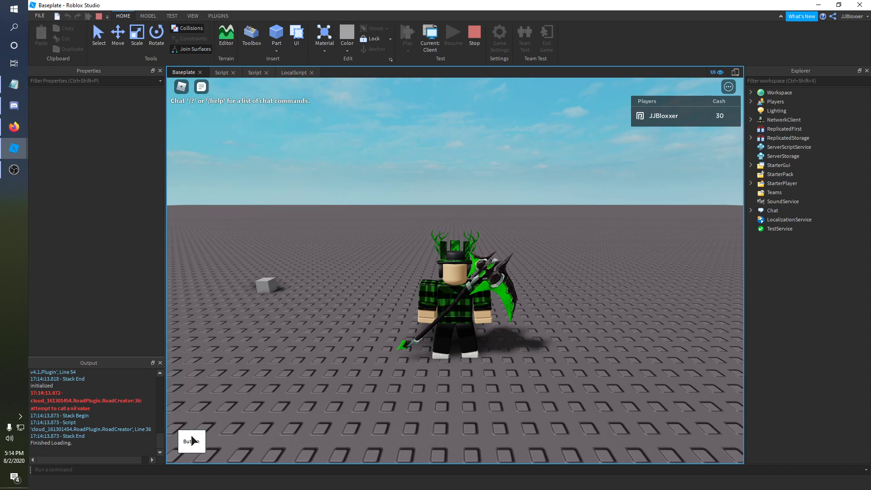
Step: Click the on-screen button to raise Cash to 210, then stop the playtest
{"action": "left_click", "coordinate": [190, 441]}
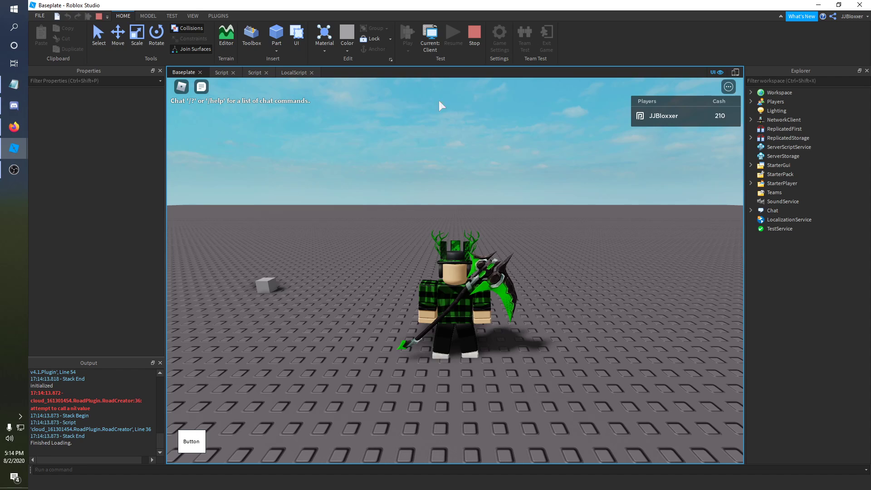
{"action": "left_click", "coordinate": [473, 34]}
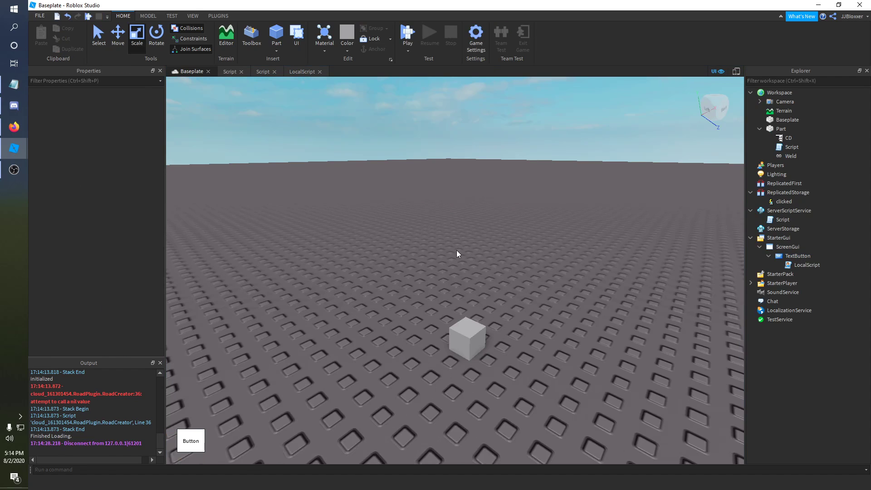
{"action": "mouse_move", "coordinate": [457, 270]}
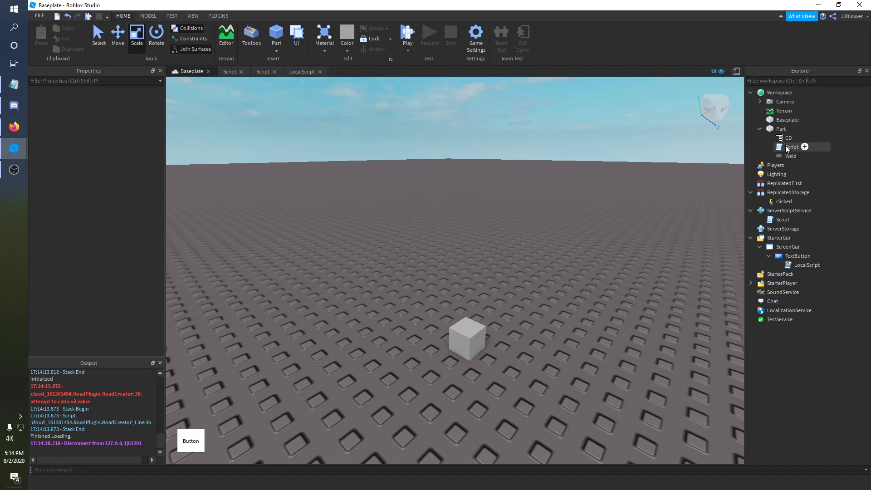
Step: Select CD under Part in the Explorer to show the ClickDetector's properties
{"action": "left_click", "coordinate": [788, 138]}
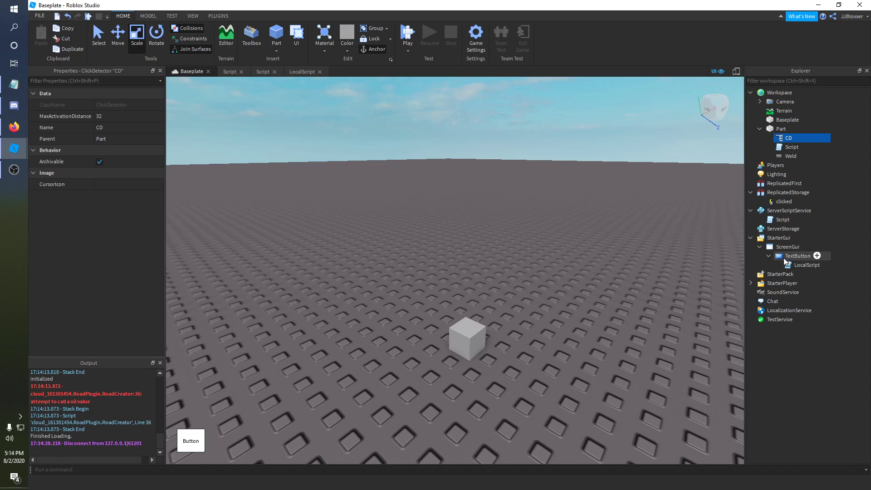
{"action": "mouse_move", "coordinate": [285, 362]}
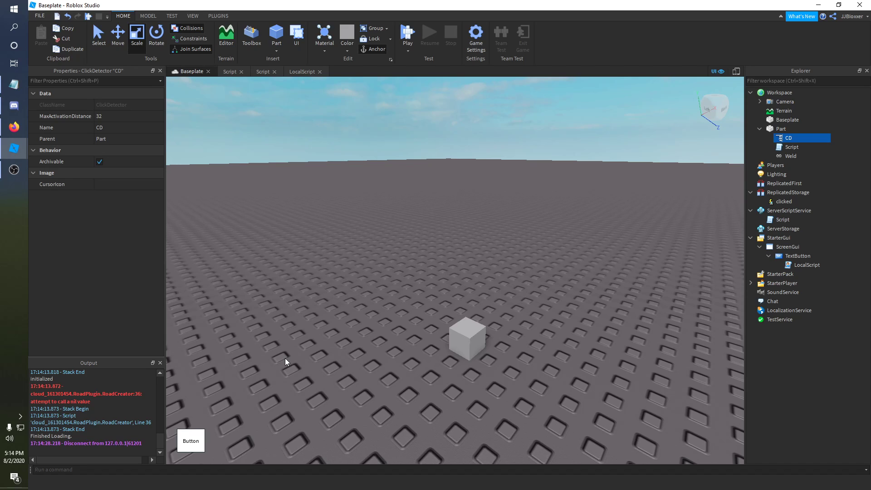
{"action": "mouse_move", "coordinate": [180, 275]}
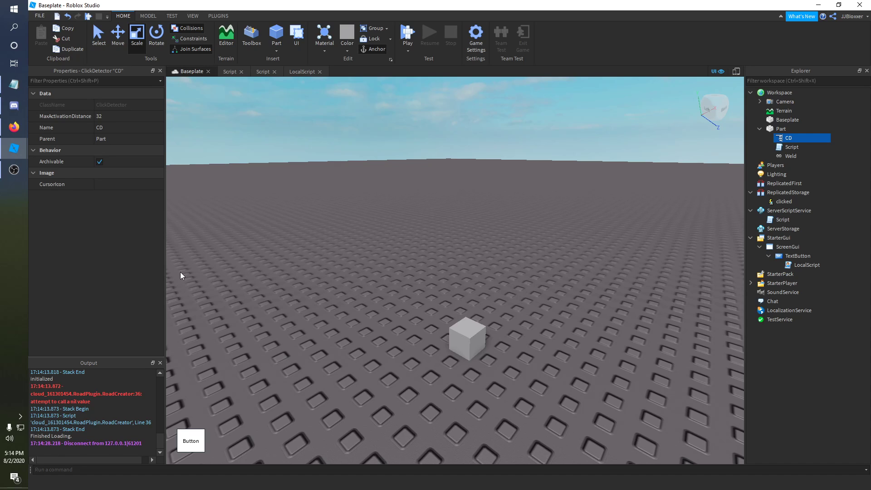